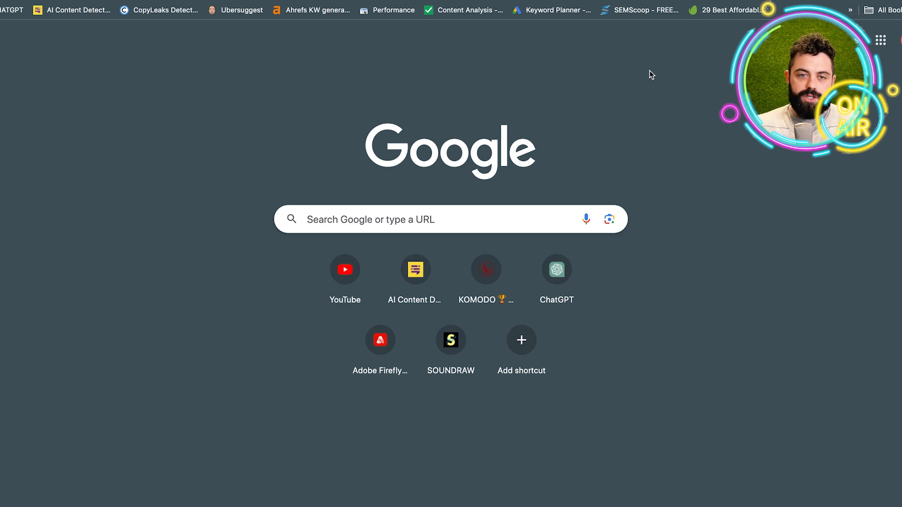
Step: Open the Ahrefs Free Keyword Generator from the bookmarks bar, then the SpyFu homepage
left_click(310, 9)
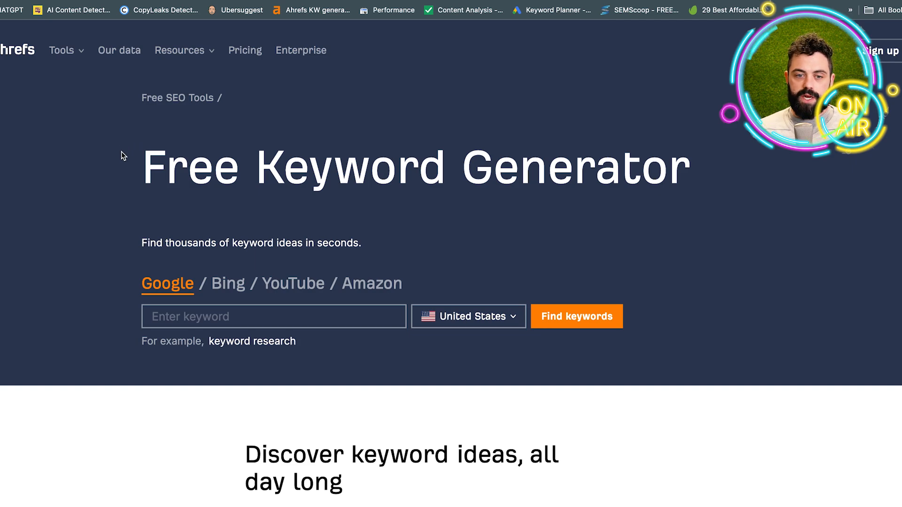
mouse_move(89, 235)
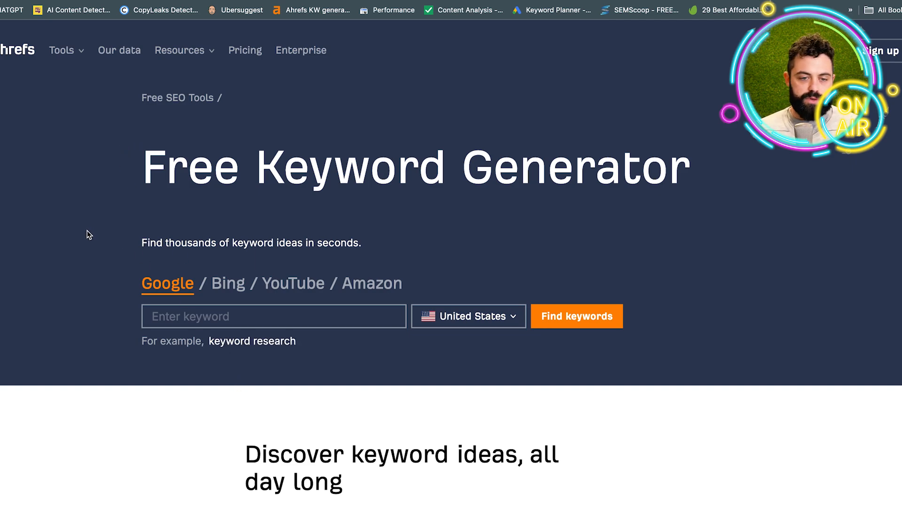
mouse_move(95, 199)
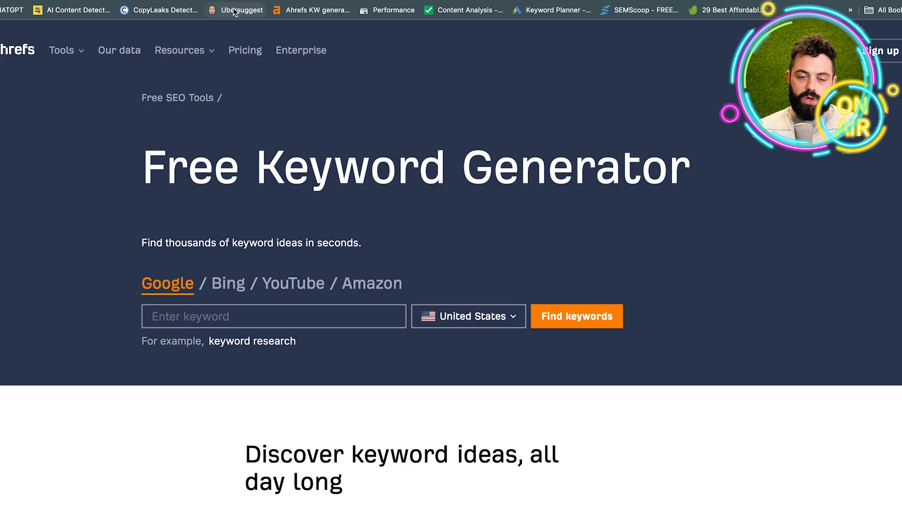
left_click(239, 10)
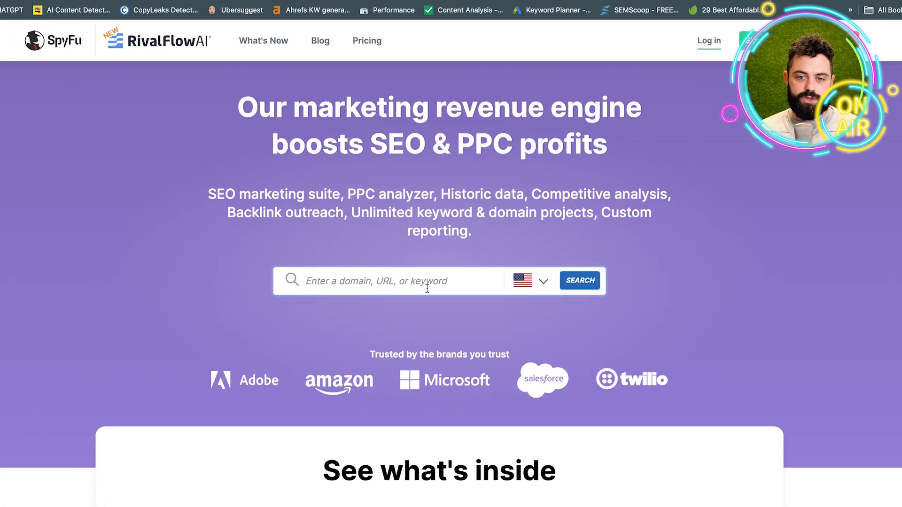
Step: Search SpyFu for 'digital marketing for startups' and scroll through volume, similar keywords and buy recommendations
type("d")
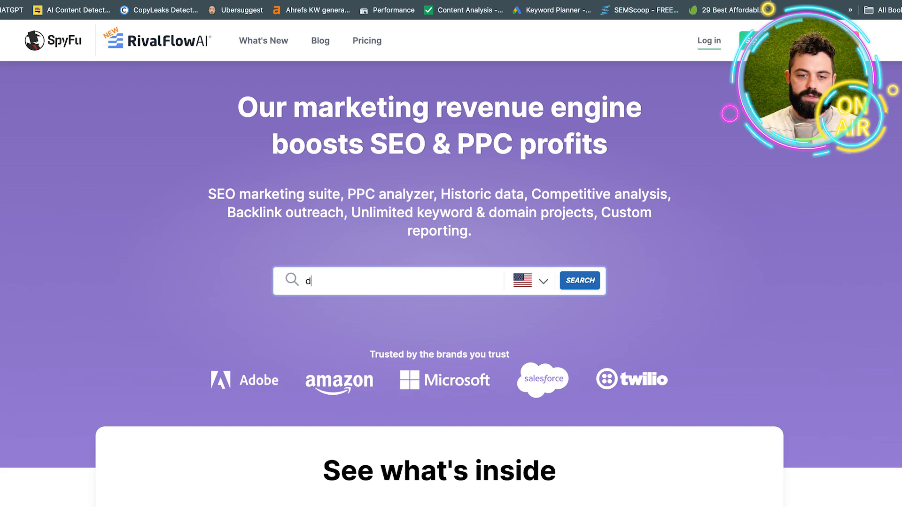
type("igital marketing for startups")
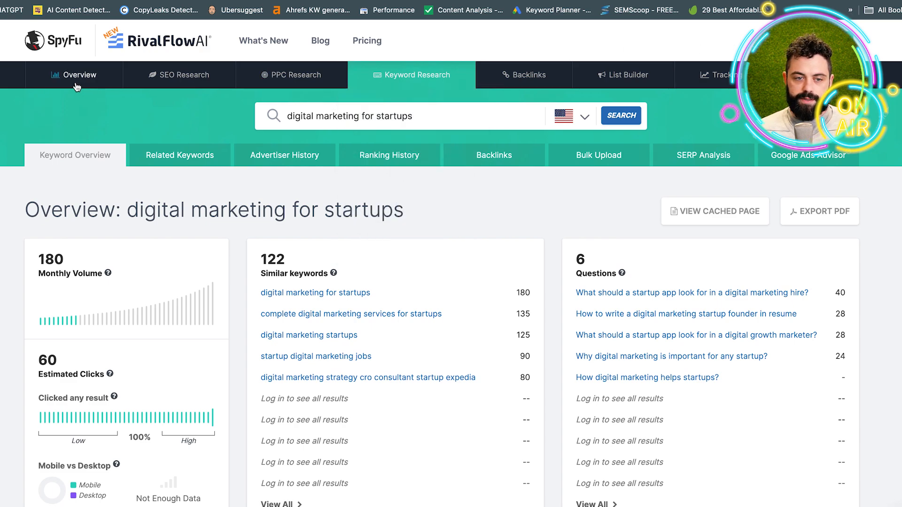
scroll("down", 3)
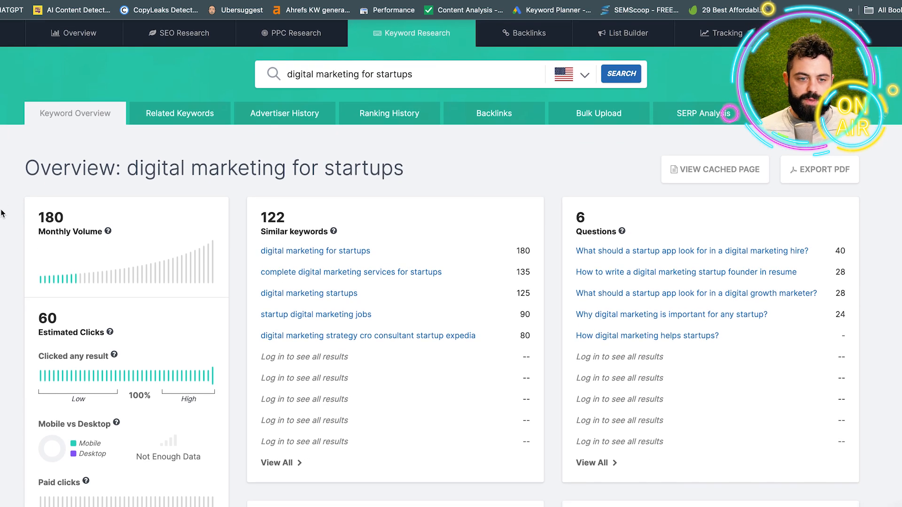
scroll("down", 3)
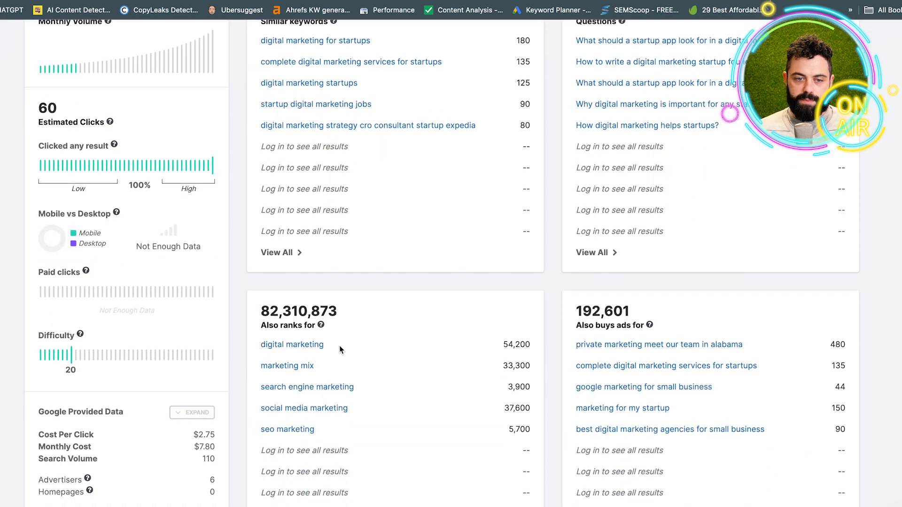
scroll("down", 3)
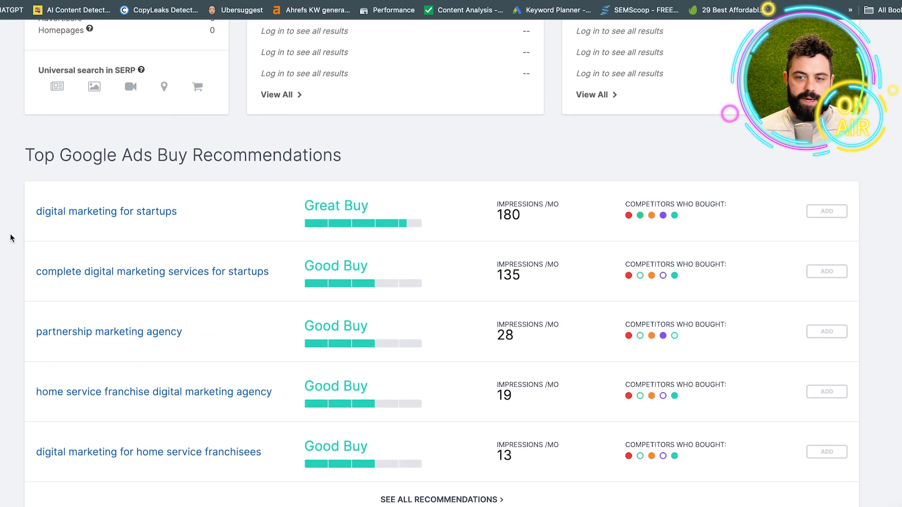
scroll("down", 3)
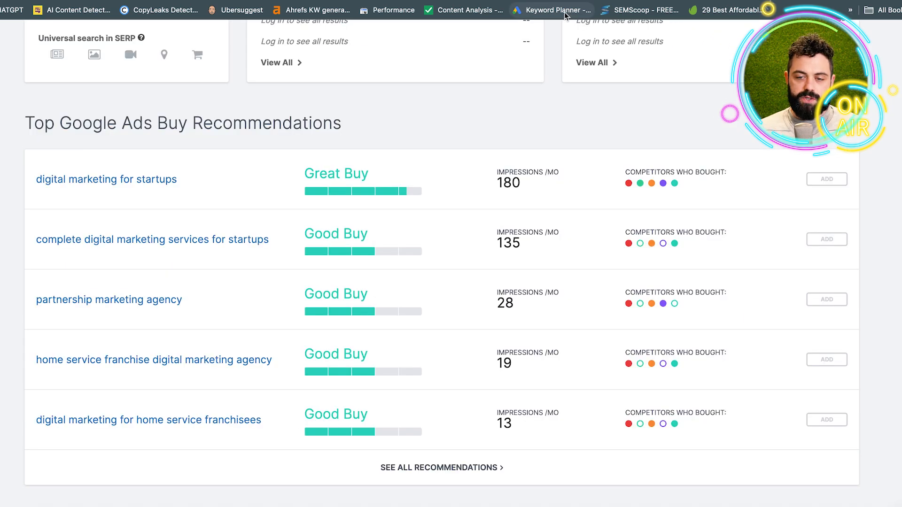
Step: In Keyword Planner, enter legal seo, seo for lawyers and seo new york and fetch the 412 keyword ideas
left_click(557, 10)
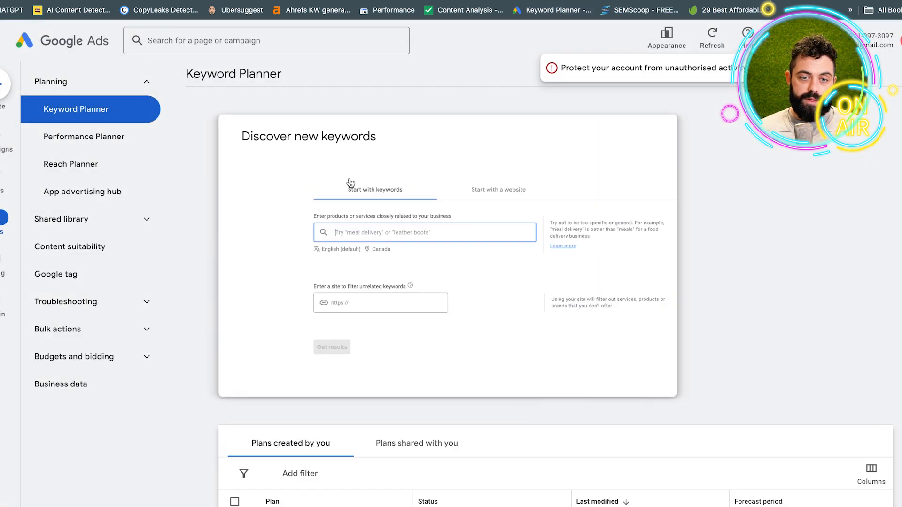
type("le")
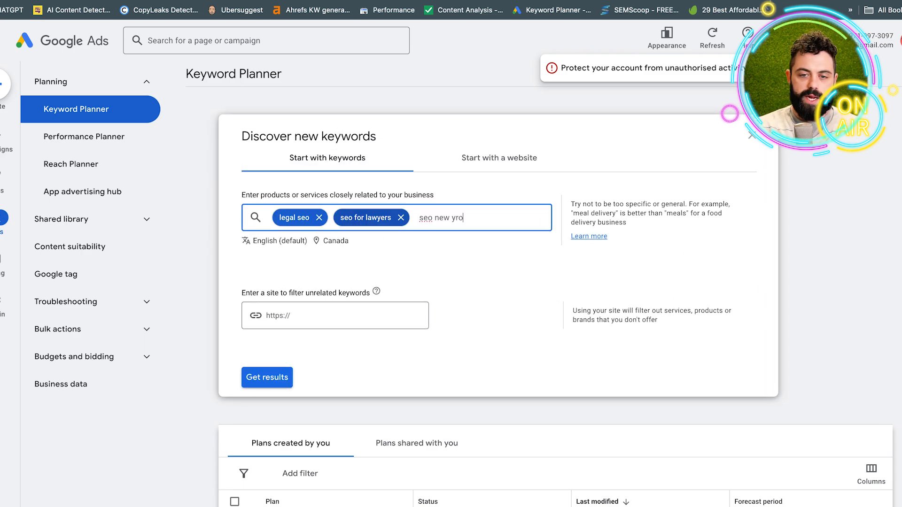
key("Enter")
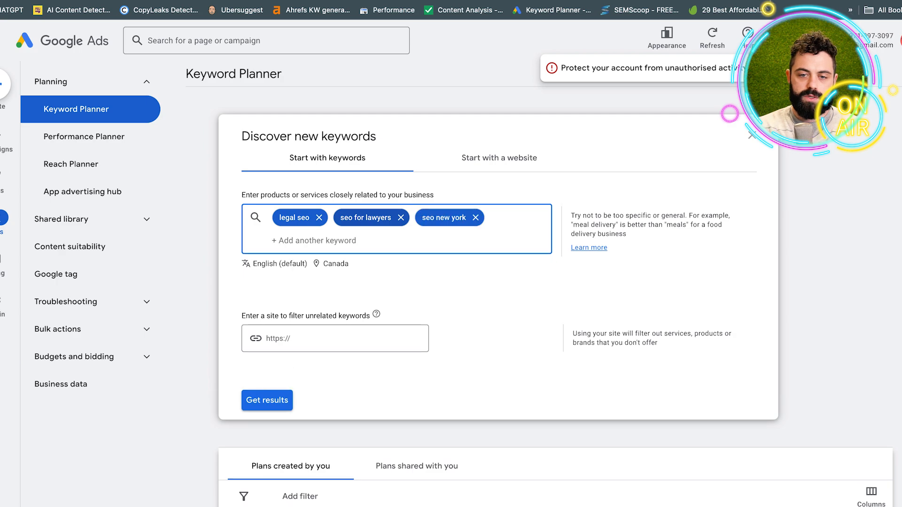
left_click(267, 400)
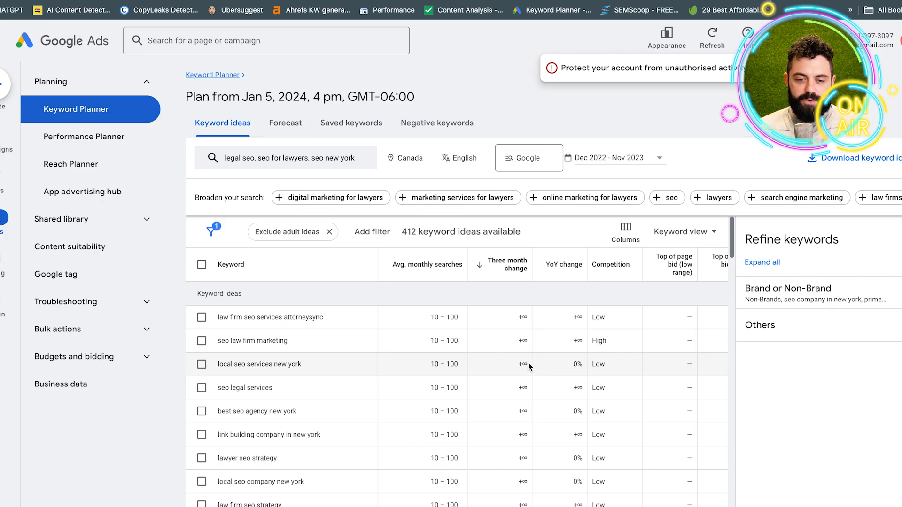
scroll("down", 3)
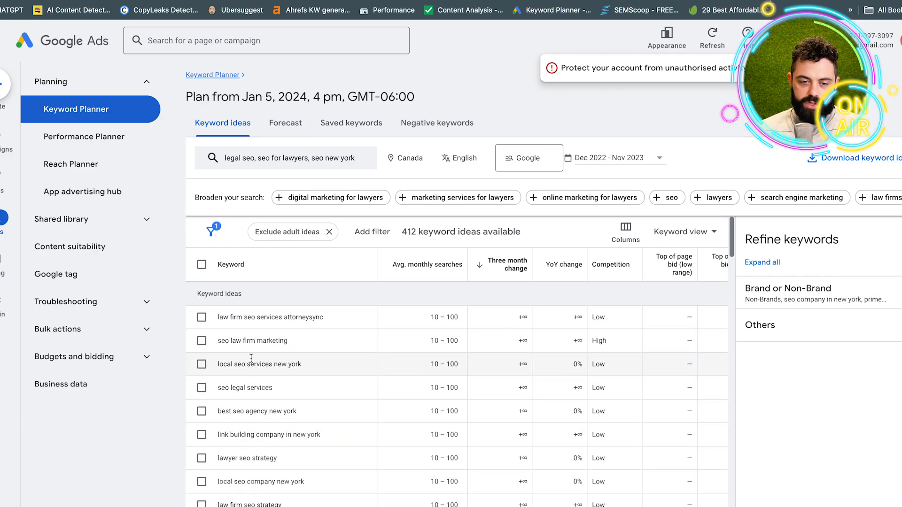
mouse_move(494, 263)
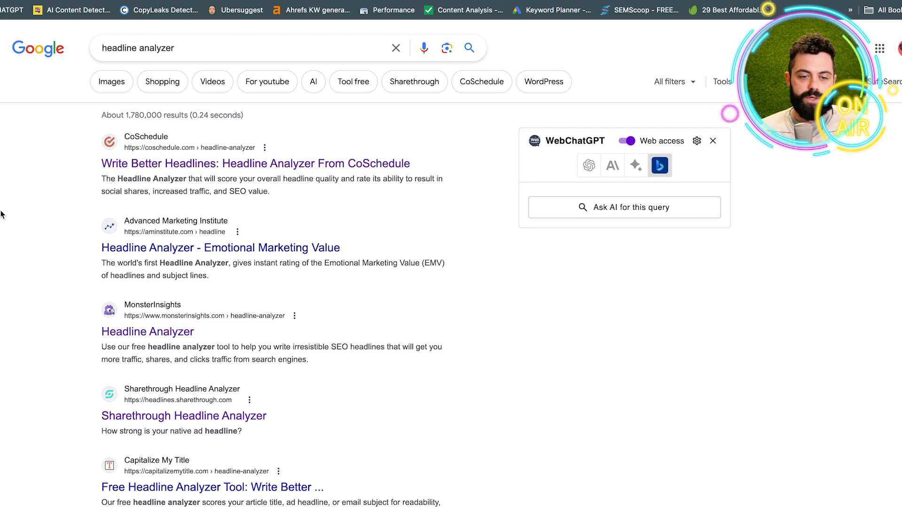
mouse_move(136, 336)
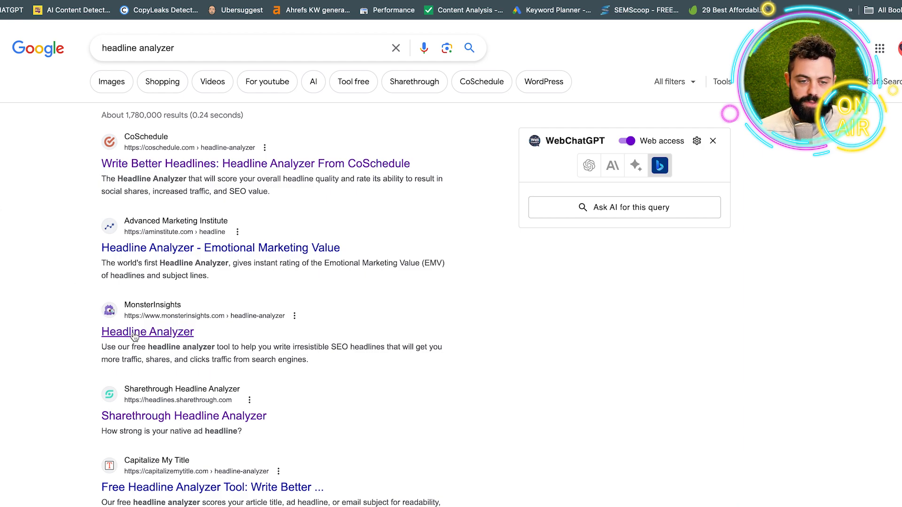
Step: Open the MonsterInsights Headline Analyzer from the Google results for headline analyzer
left_click(141, 332)
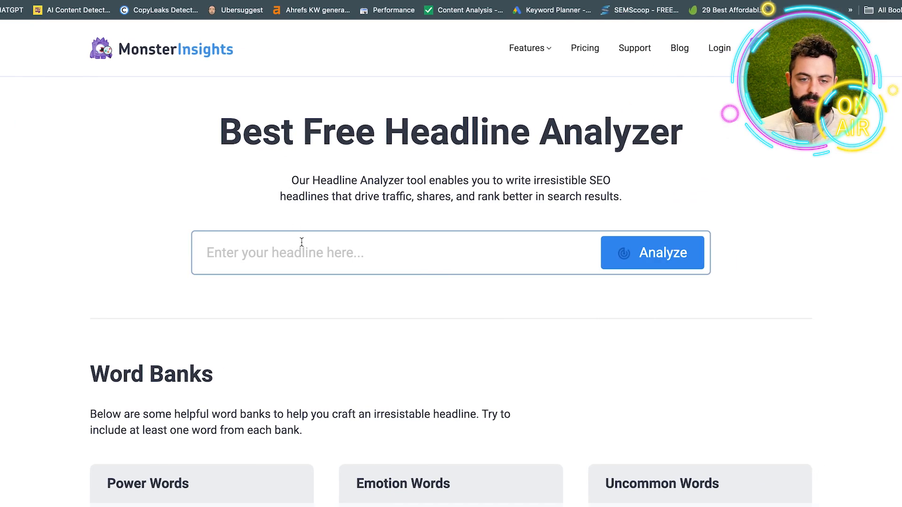
Step: Analyze the headline '10 AI Tools for Digital Marketing 2024' and view its word balance
type("10 AI Tools for Digital Marketing 2024")
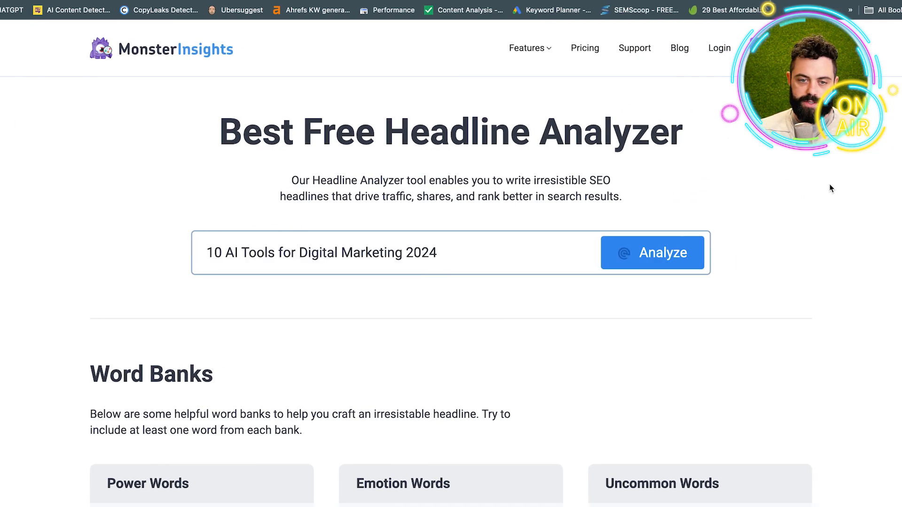
left_click(652, 253)
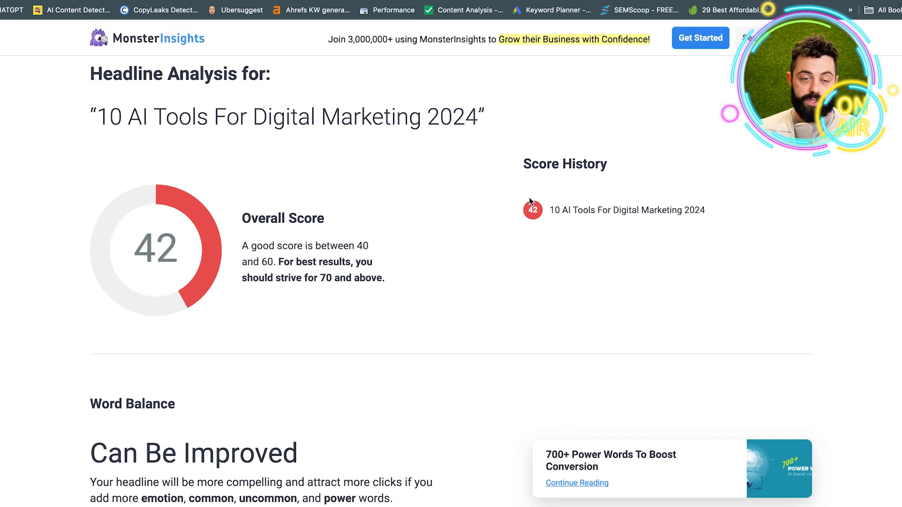
mouse_move(27, 157)
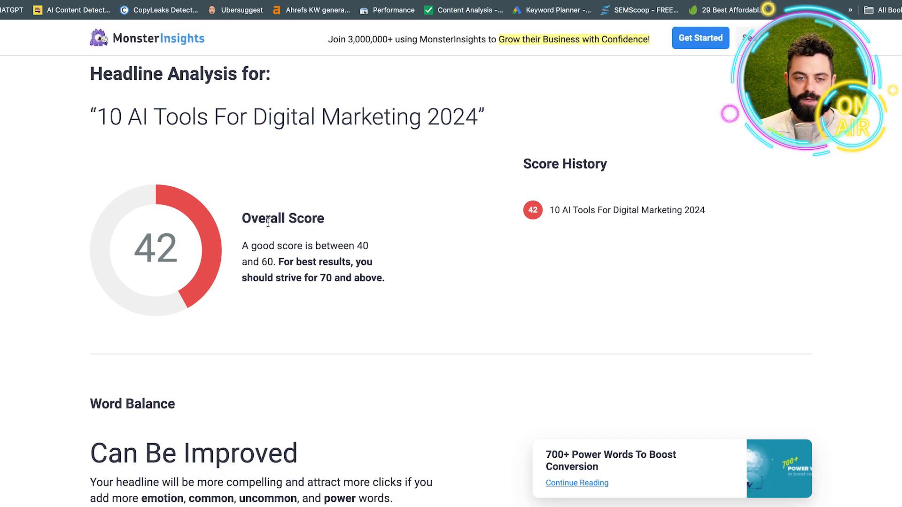
mouse_move(88, 201)
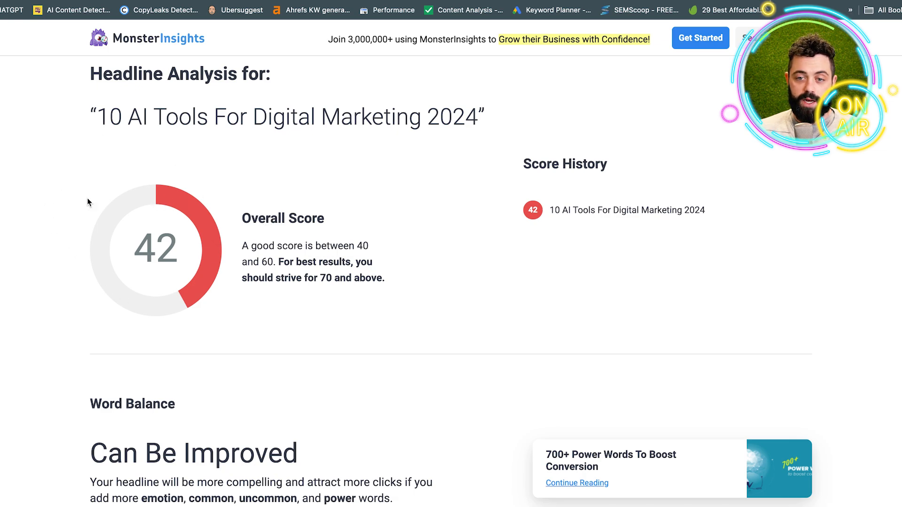
mouse_move(61, 189)
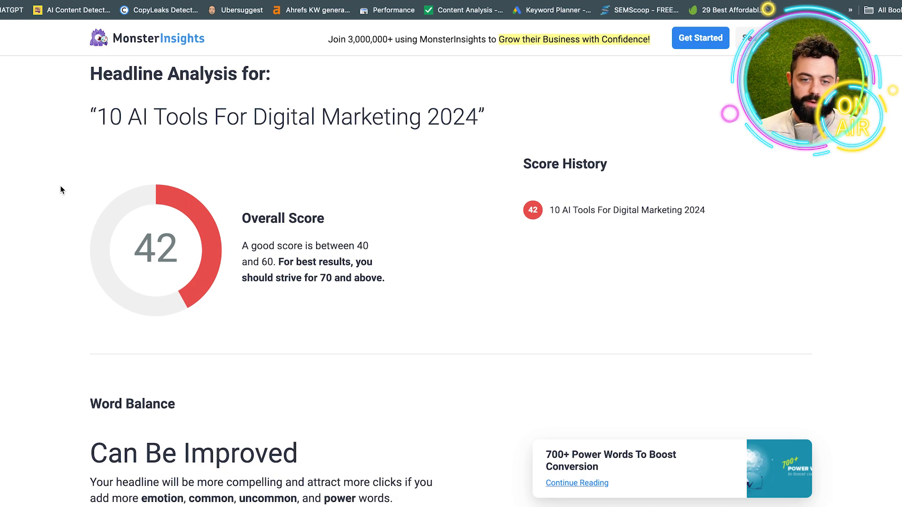
scroll("down", 3)
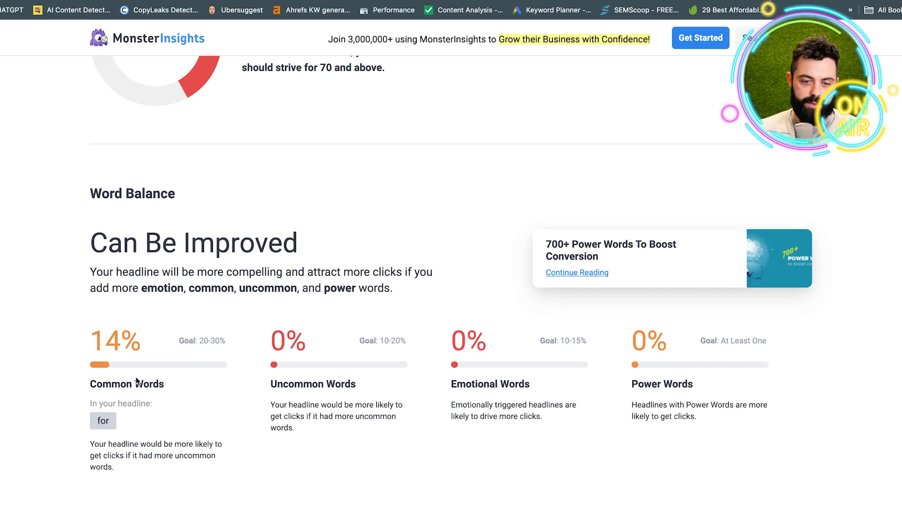
double_click(313, 385)
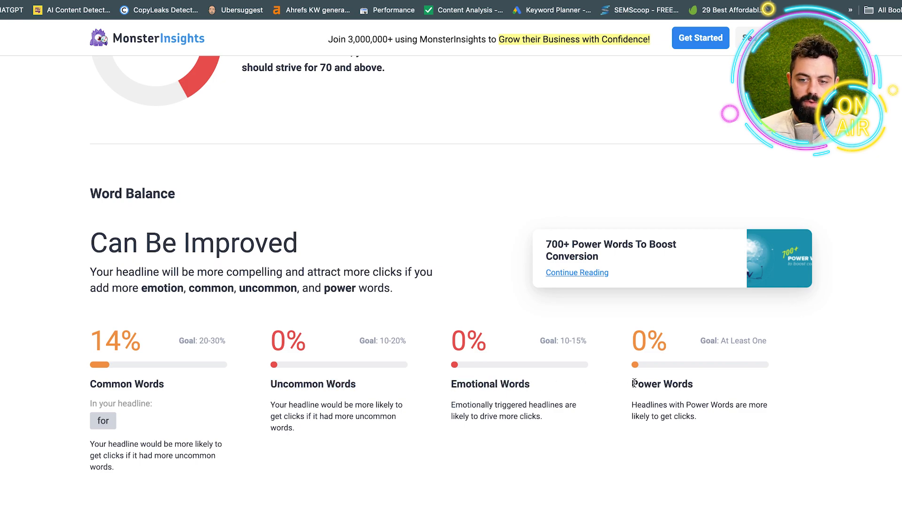
mouse_move(730, 398)
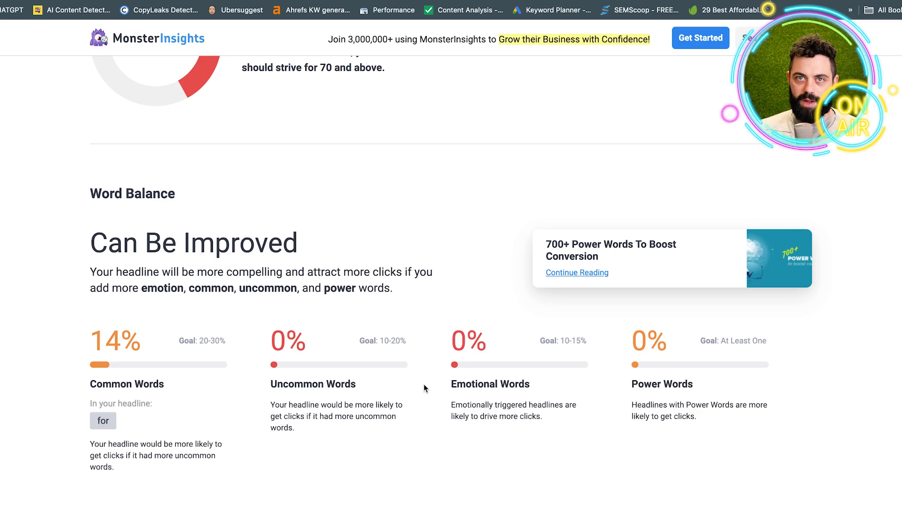
Step: Scroll through the search preview and word banks sections of the analysis
scroll("down", 3)
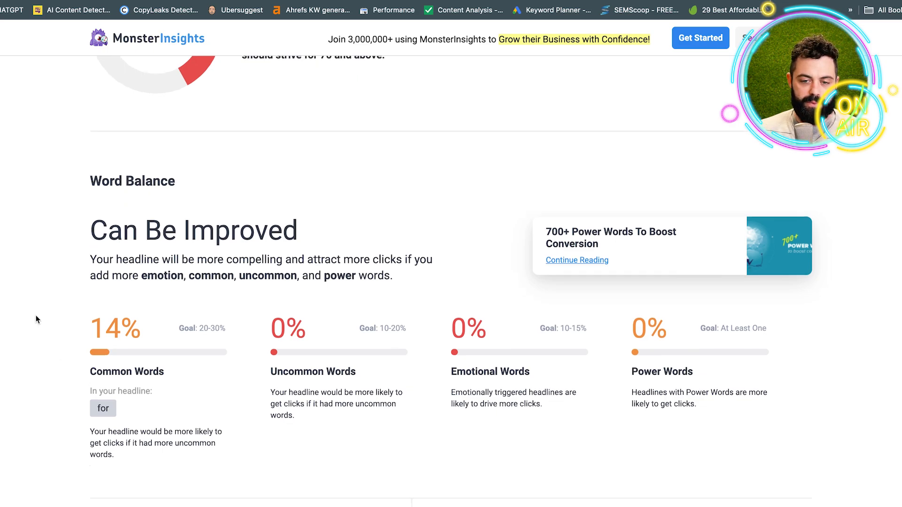
scroll("down", 3)
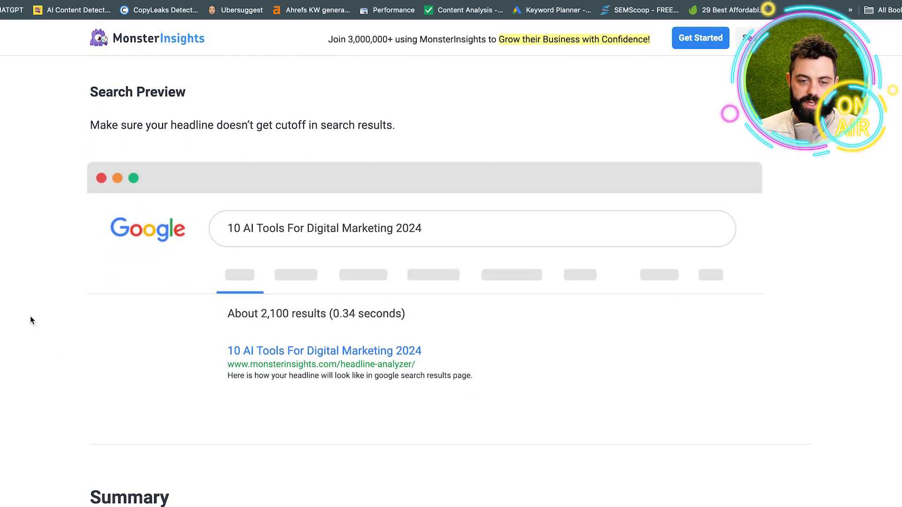
scroll("down", 3)
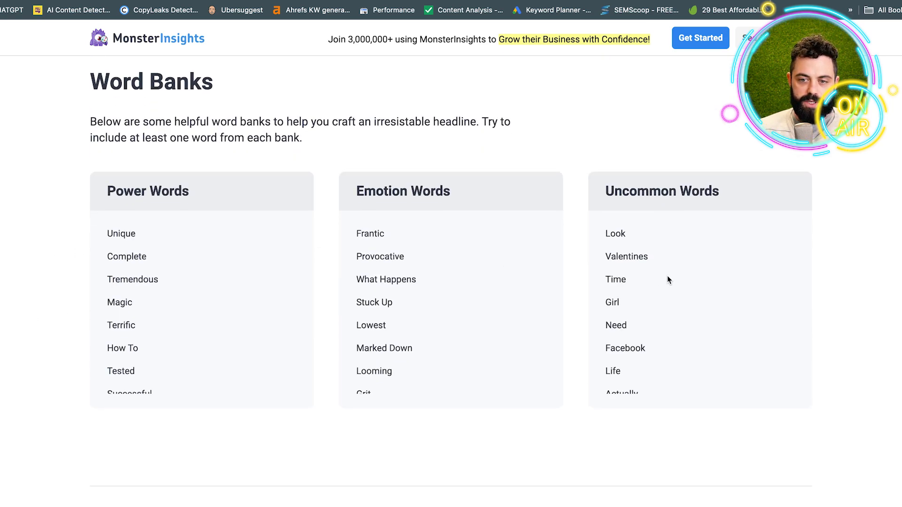
scroll("down", 3)
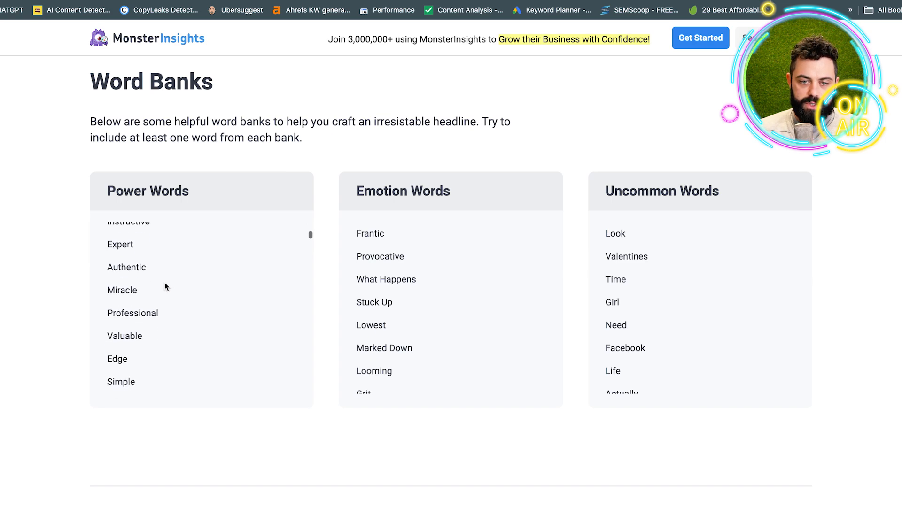
scroll("down", 3)
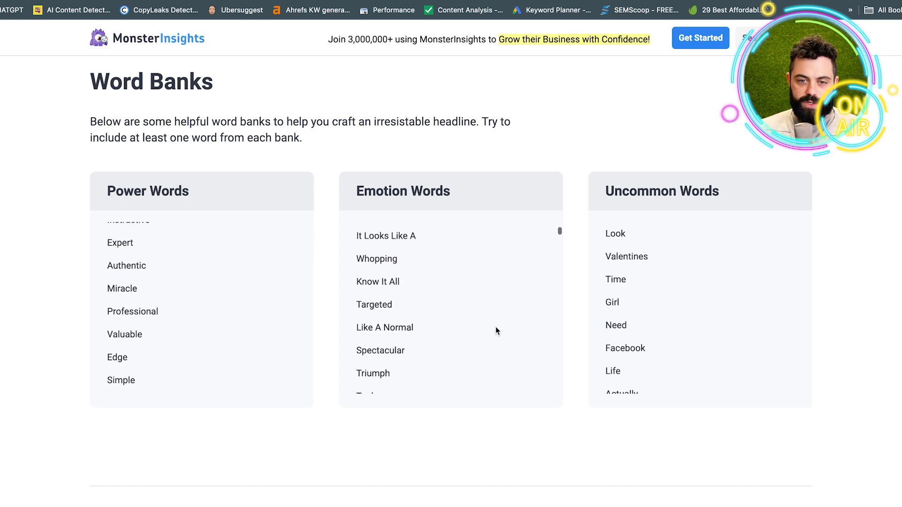
scroll("down", 3)
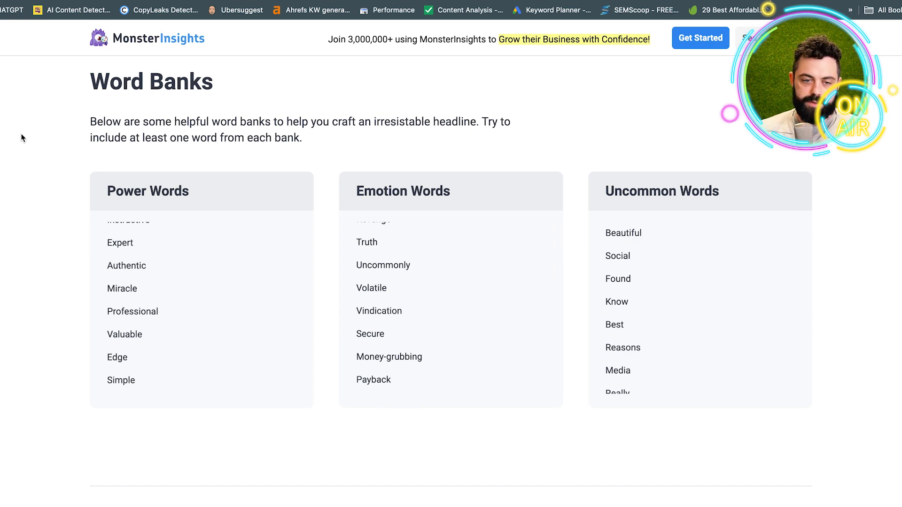
mouse_move(61, 113)
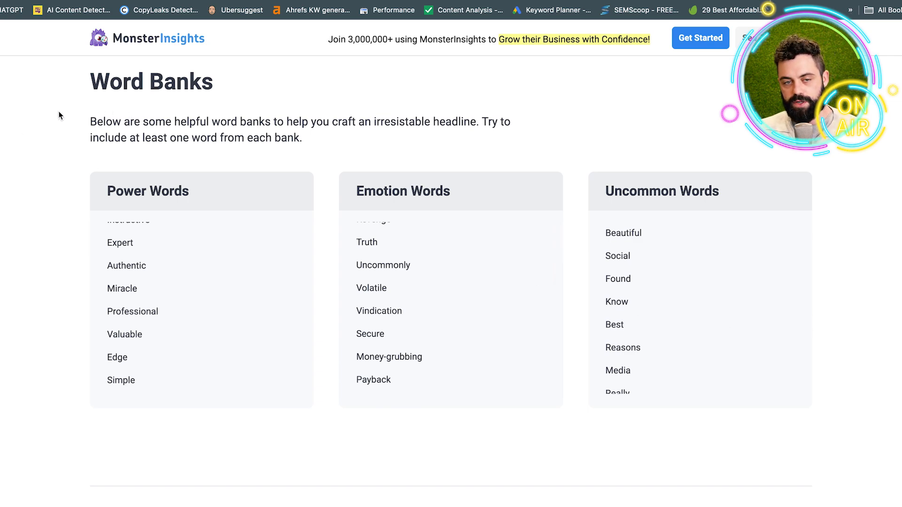
mouse_move(49, 118)
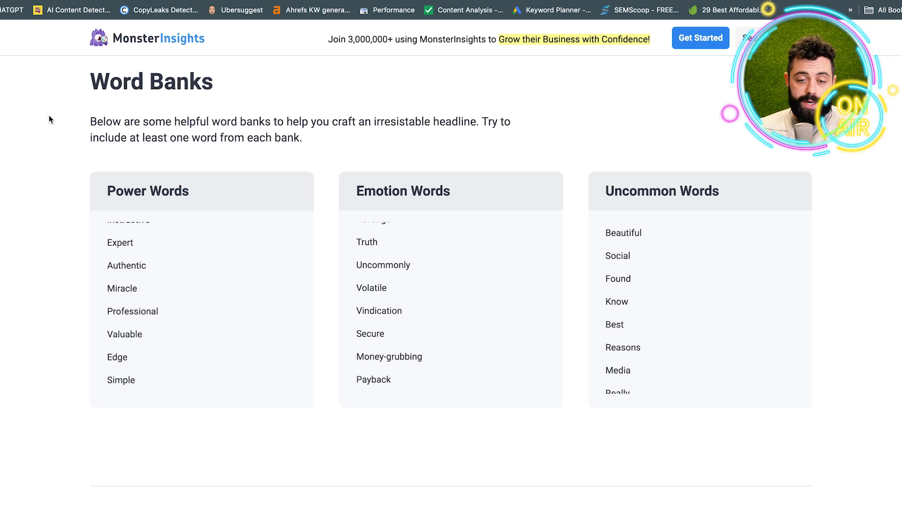
mouse_move(66, 182)
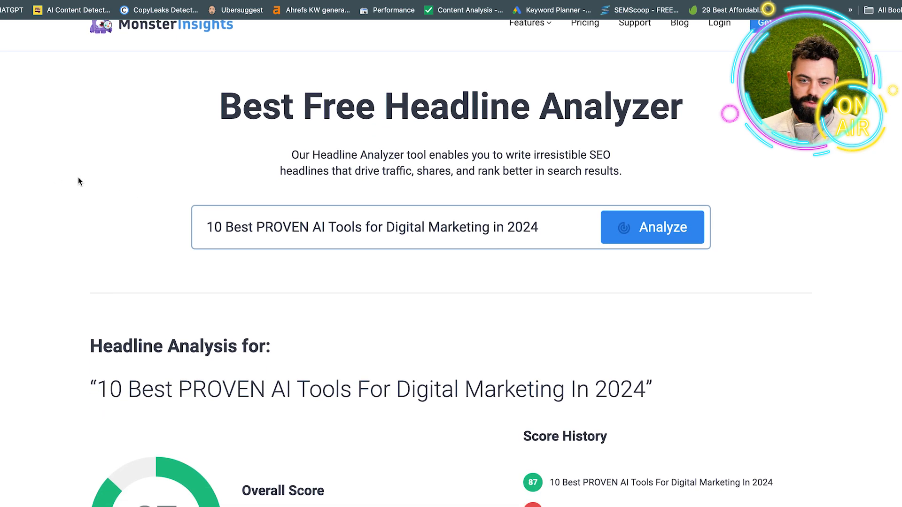
Step: Scroll to the Overall Score and Score History showing 87 versus the earlier 42
scroll("down", 3)
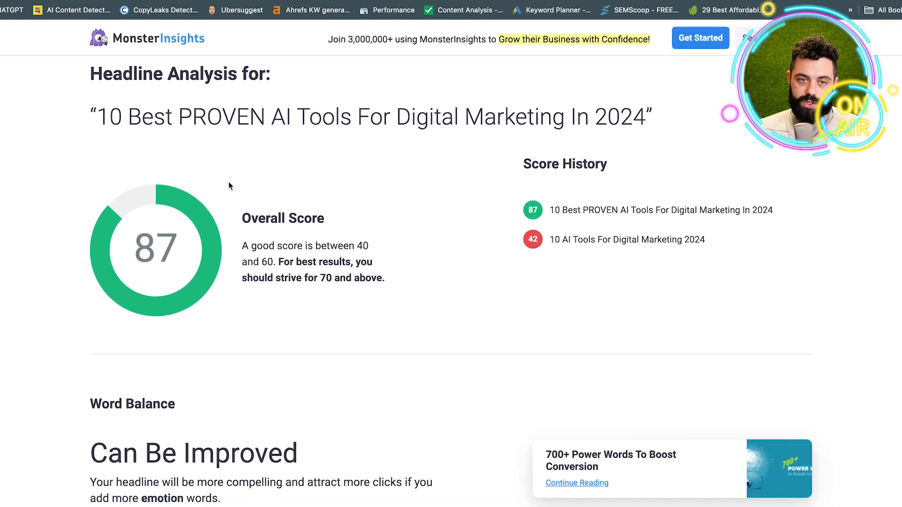
mouse_move(81, 158)
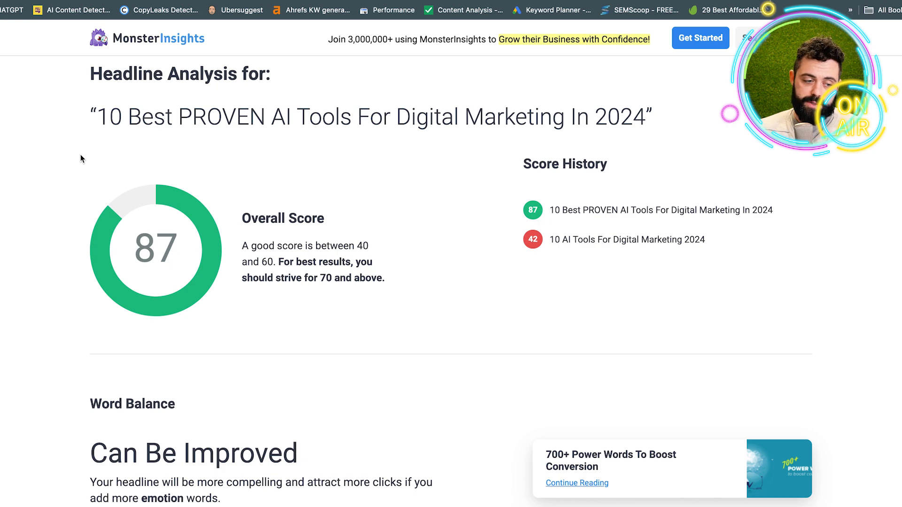
mouse_move(41, 148)
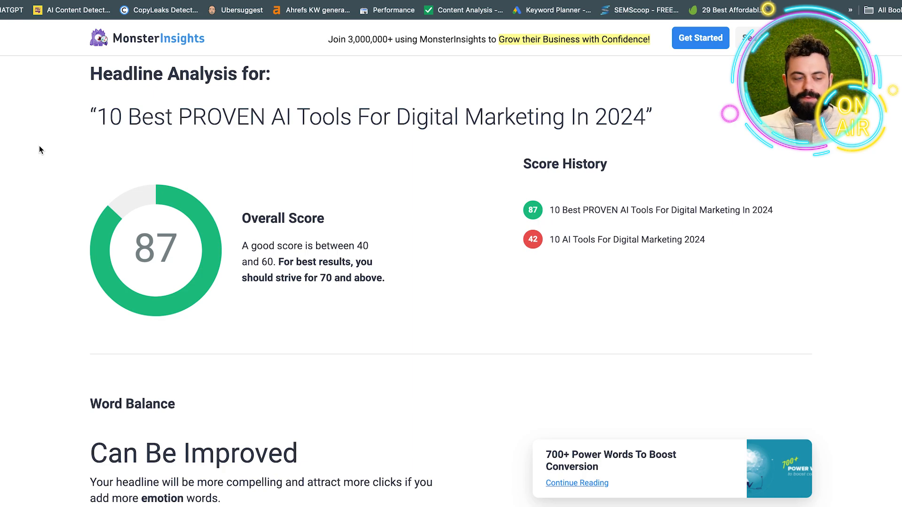
mouse_move(495, 22)
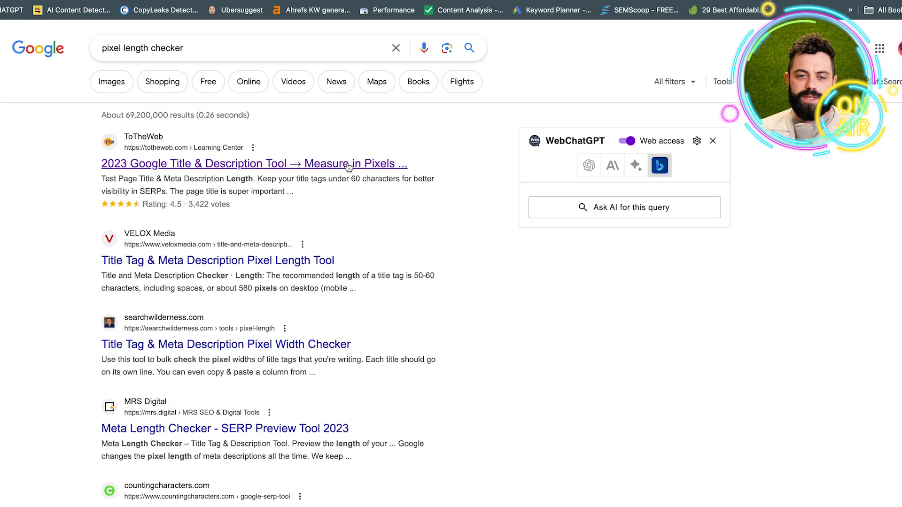
Step: Open the ToTheWeb title and meta length tool and scroll competing results for digital workplace software
left_click(254, 163)
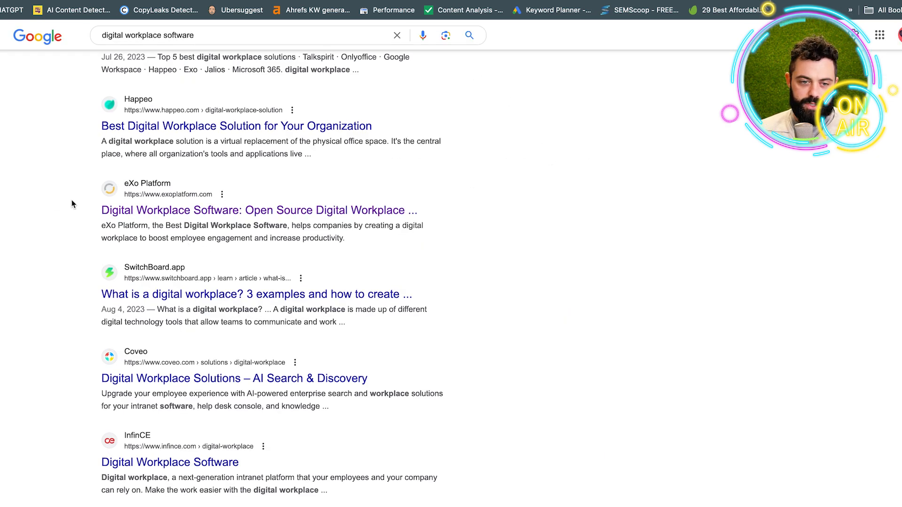
mouse_move(414, 216)
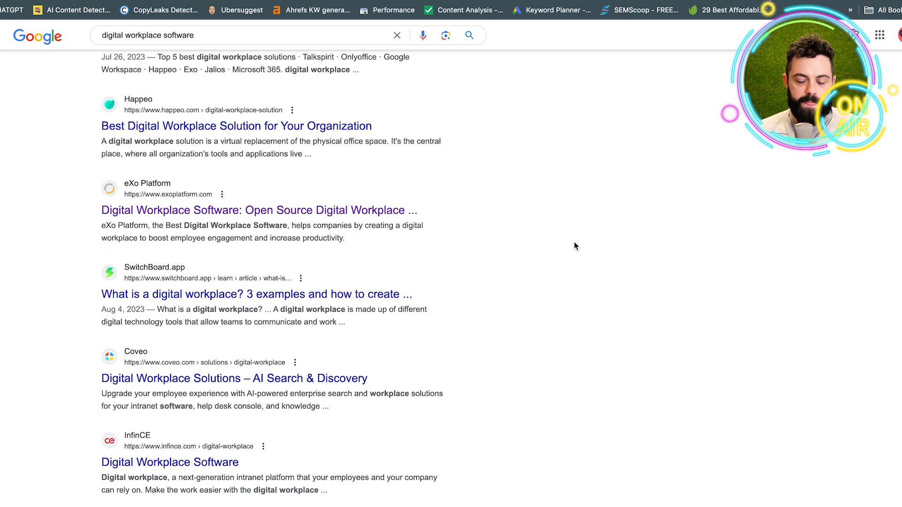
mouse_move(573, 231)
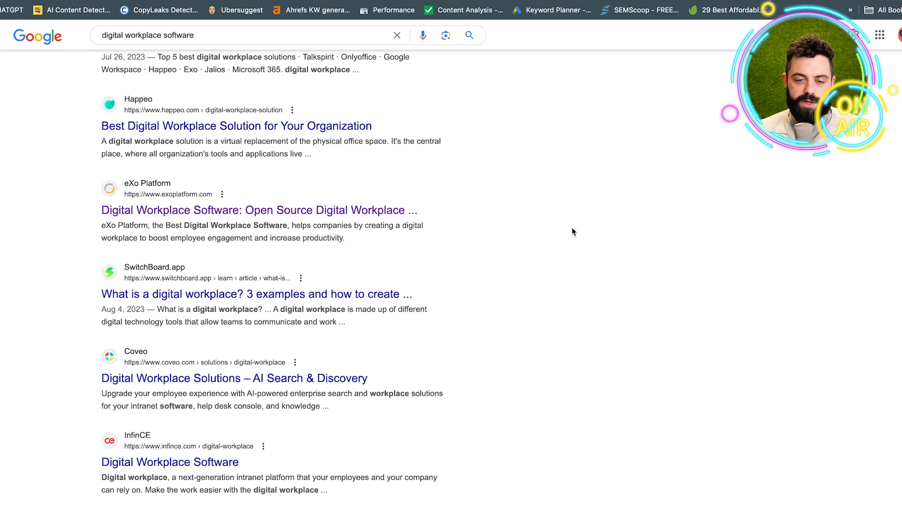
scroll("down", 3)
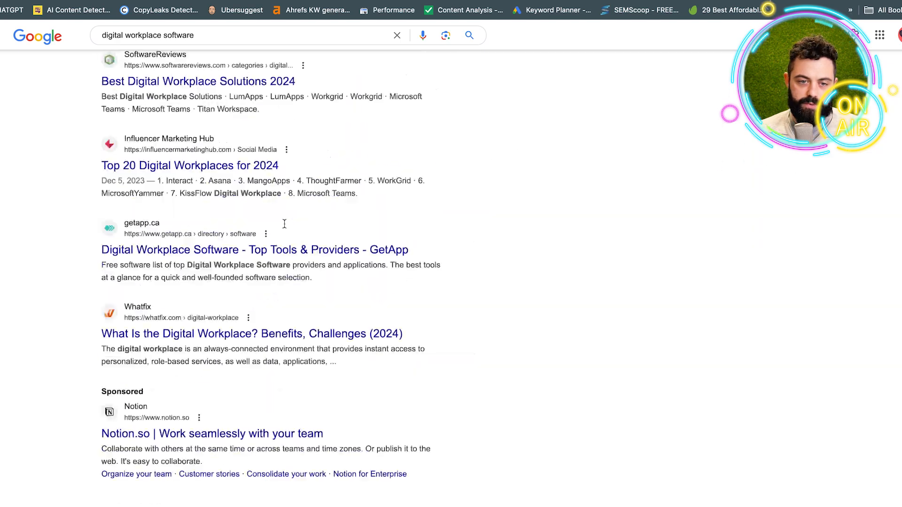
scroll("down", 3)
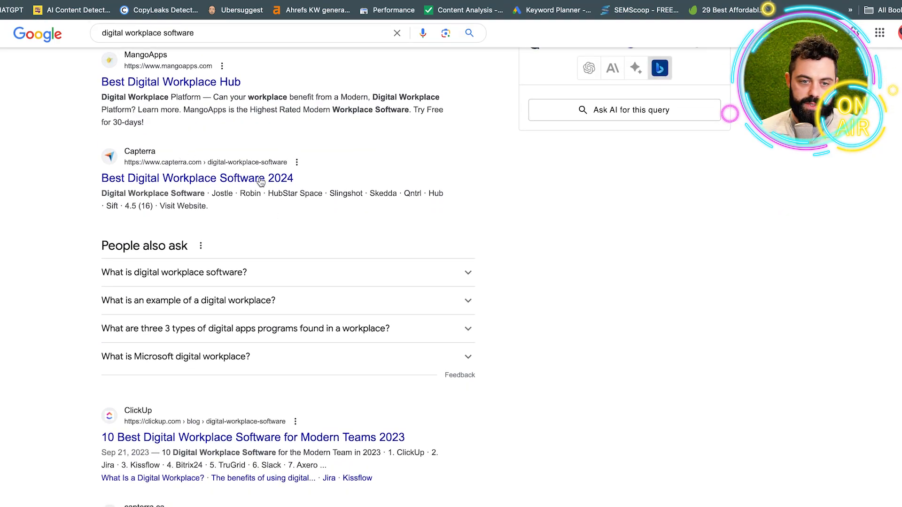
scroll("down", 3)
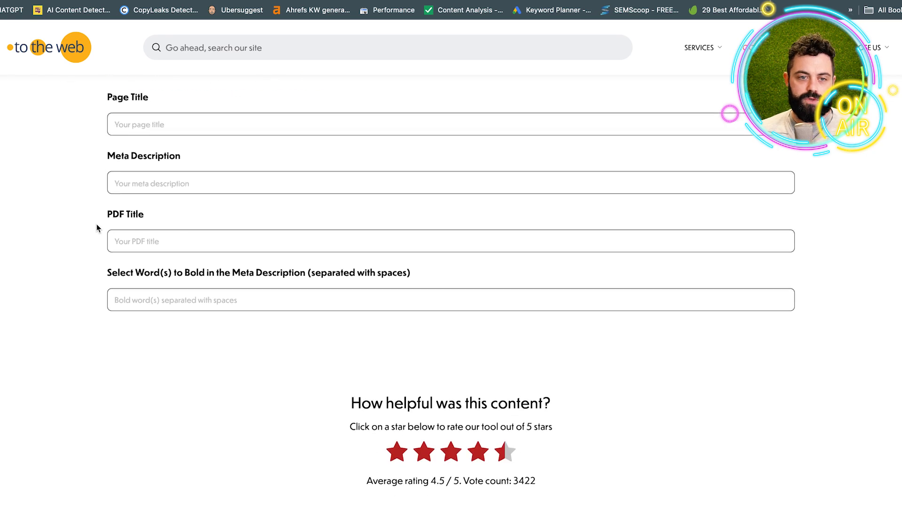
Step: Measure '10 Best PROVEN AI Tools for Digital Marketing in 2024' as a page title at 487 pixels
type("10 Best PROVEN AI Tools for Digital Marketing in 2024")
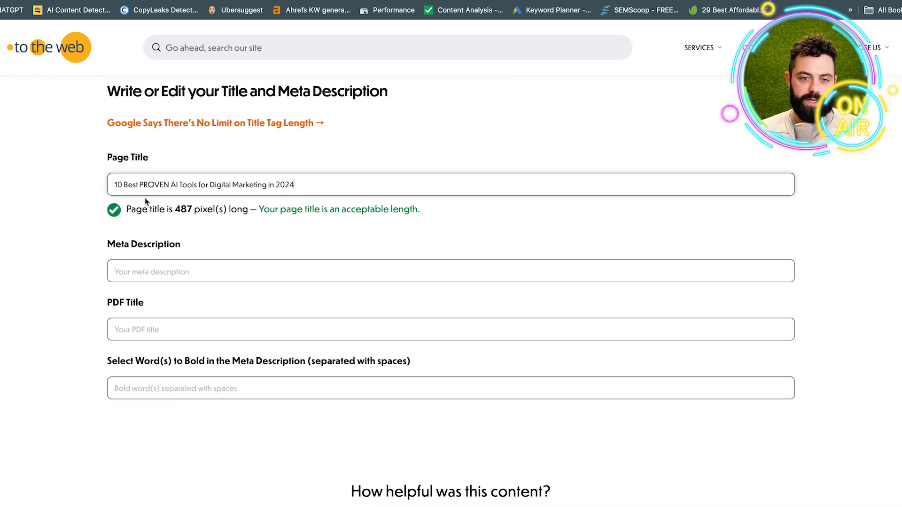
left_click_drag(126, 209, 415, 208)
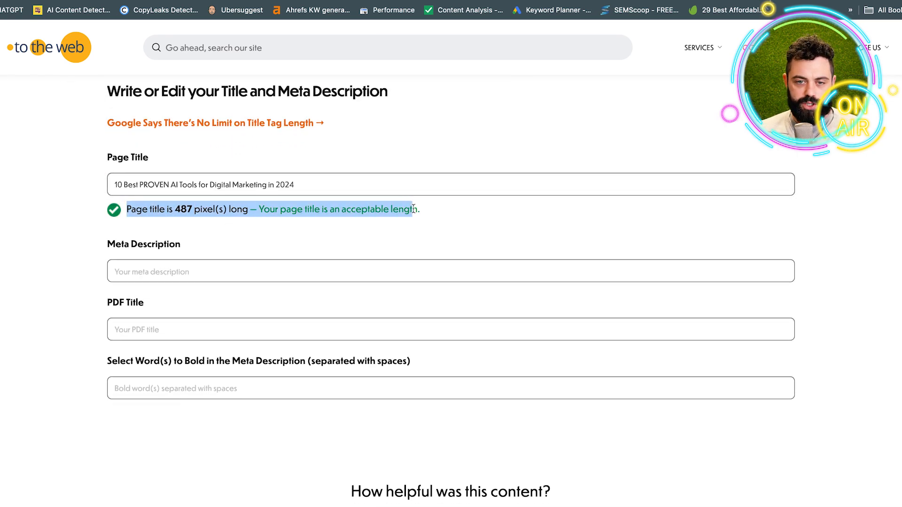
left_click(329, 184)
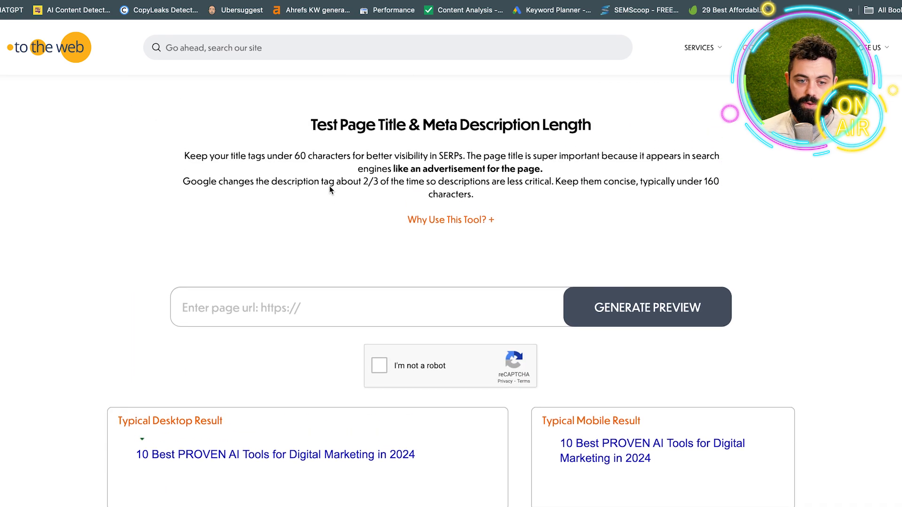
Step: Pad the title with filler characters until it reaches 582 pixels, over the 580-pixel guideline
scroll("down", 3)
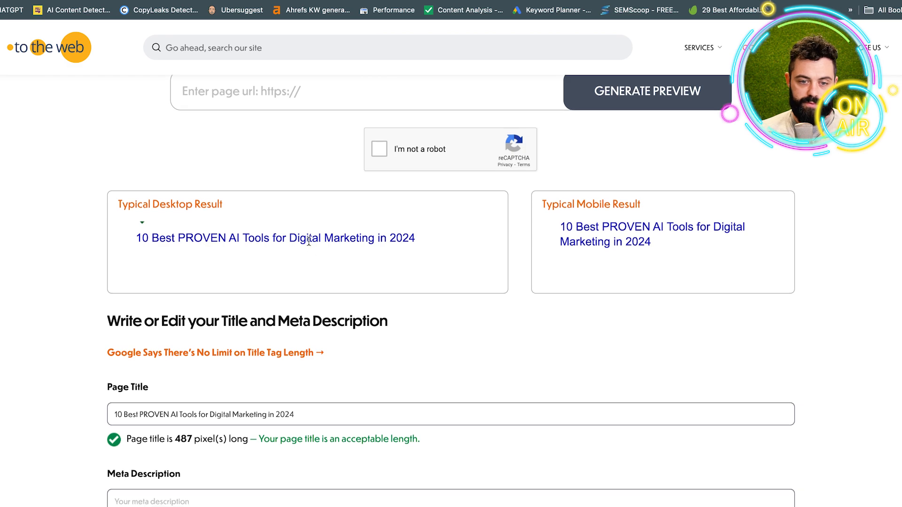
type("lskdjflkjla")
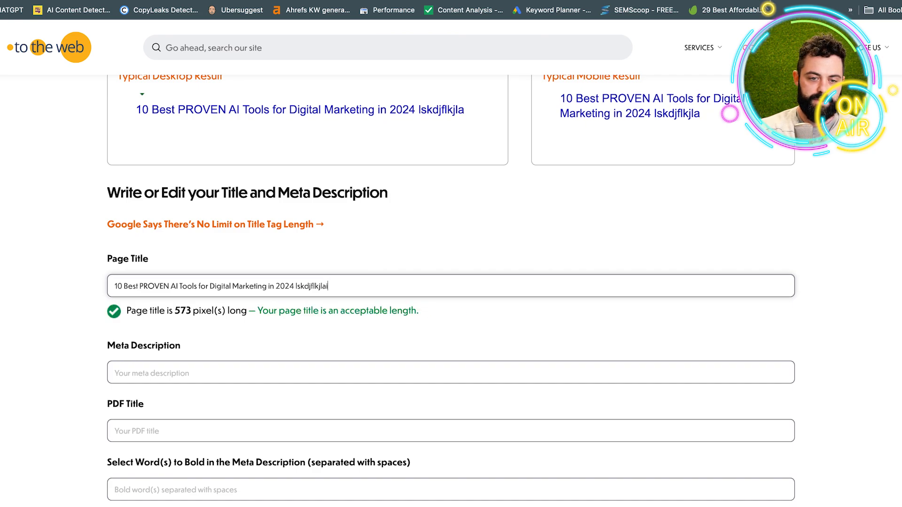
type("ii")
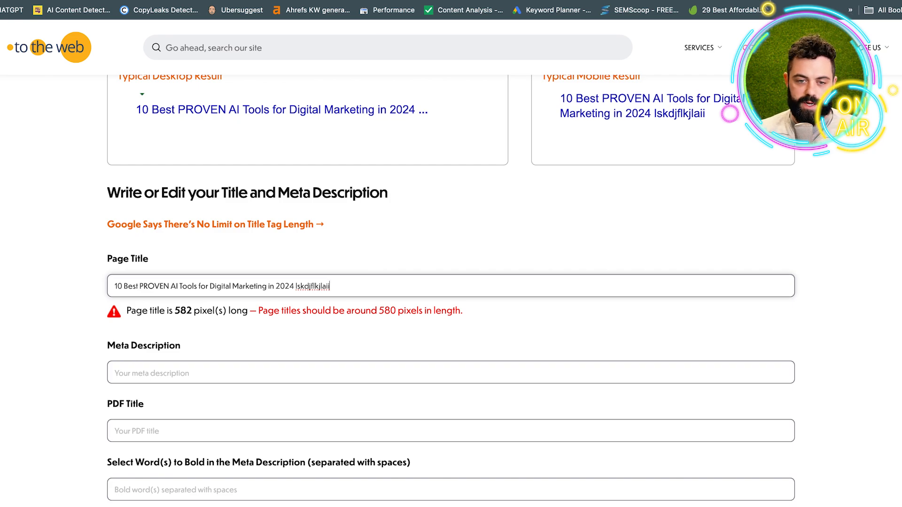
mouse_move(278, 272)
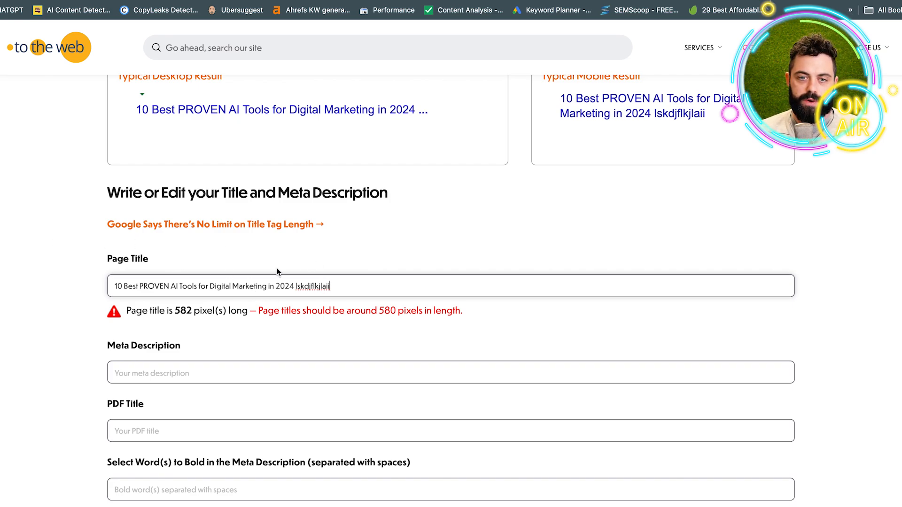
mouse_move(79, 234)
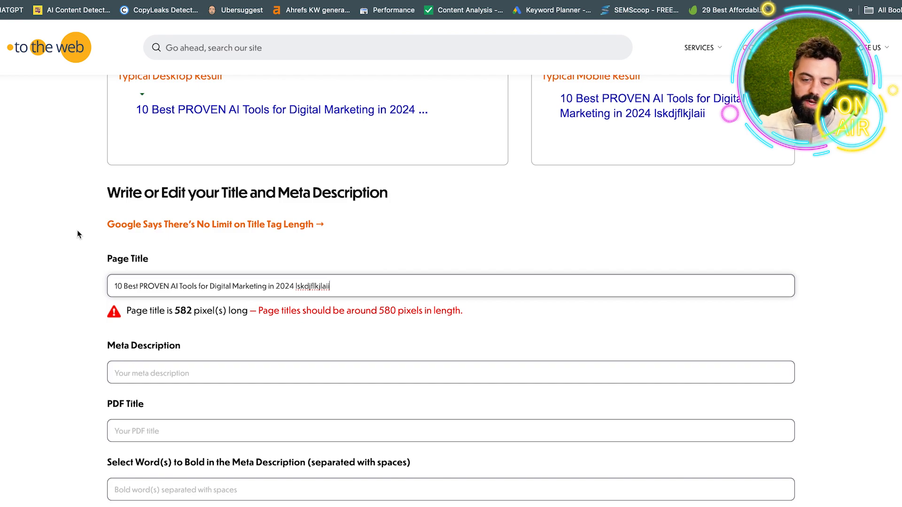
mouse_move(138, 253)
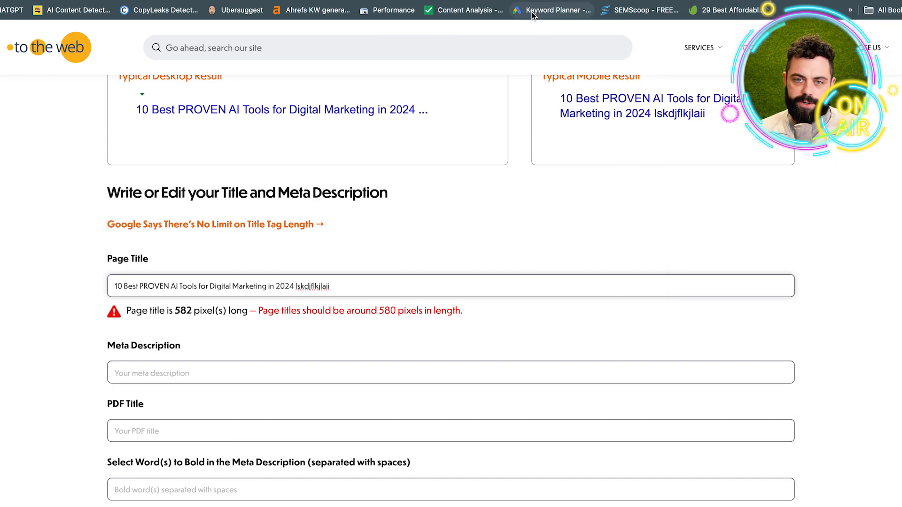
Step: In the Keyword Density Checker, try the text-input mode then return to URL input
left_click(555, 10)
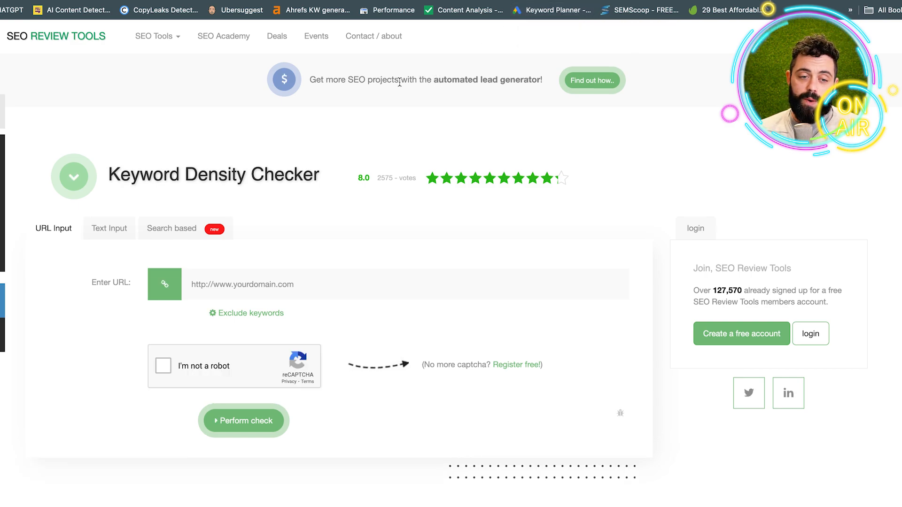
mouse_move(145, 174)
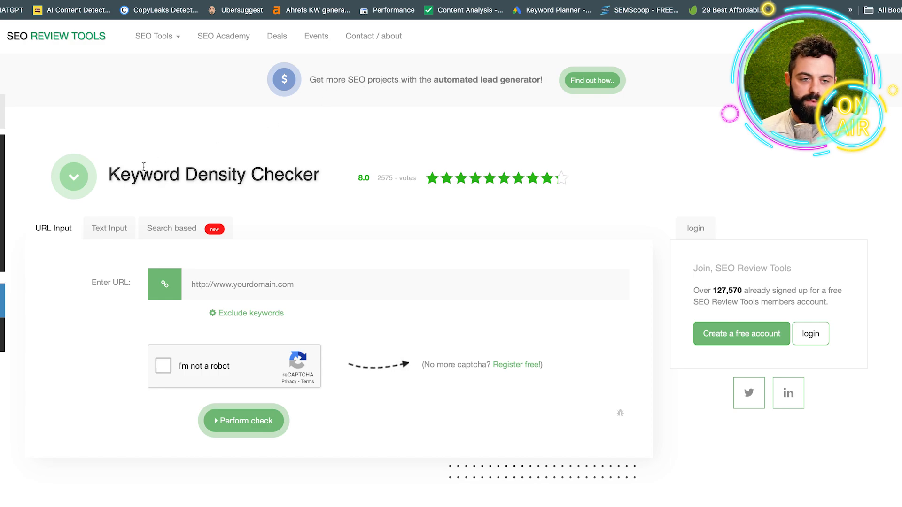
mouse_move(18, 197)
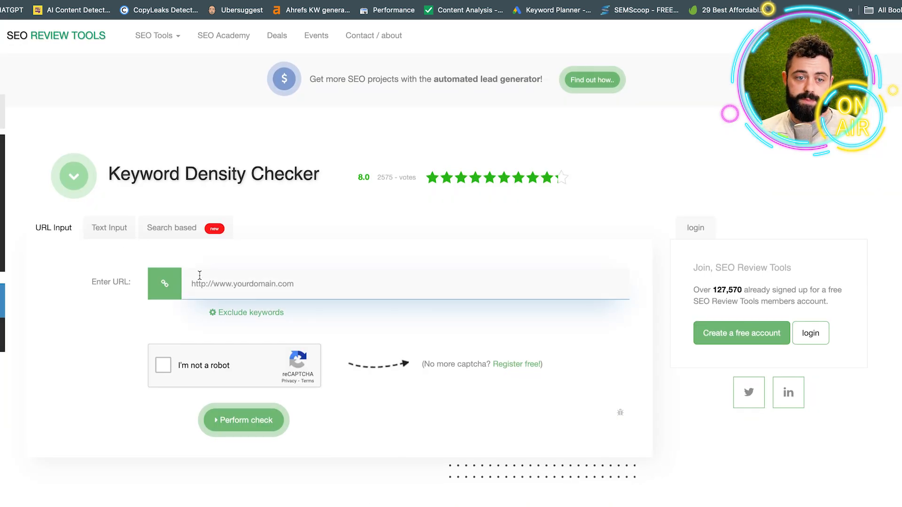
left_click(109, 227)
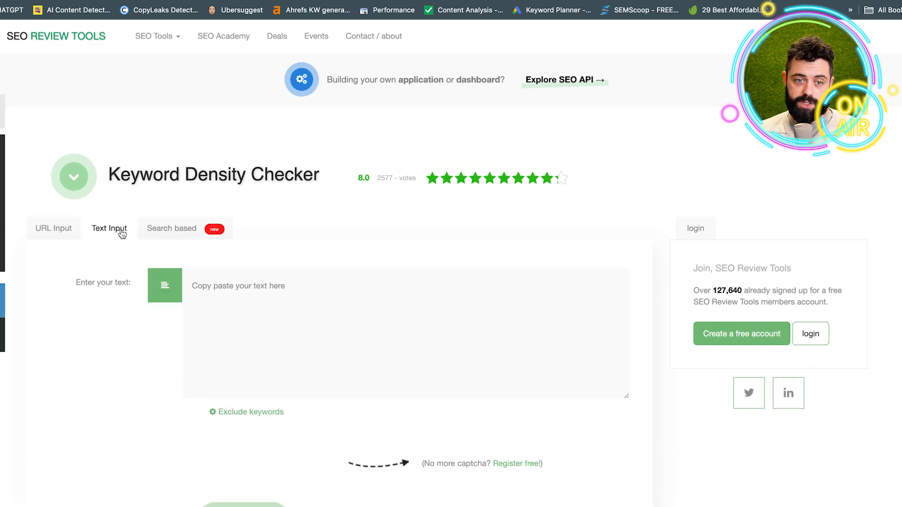
left_click(385, 293)
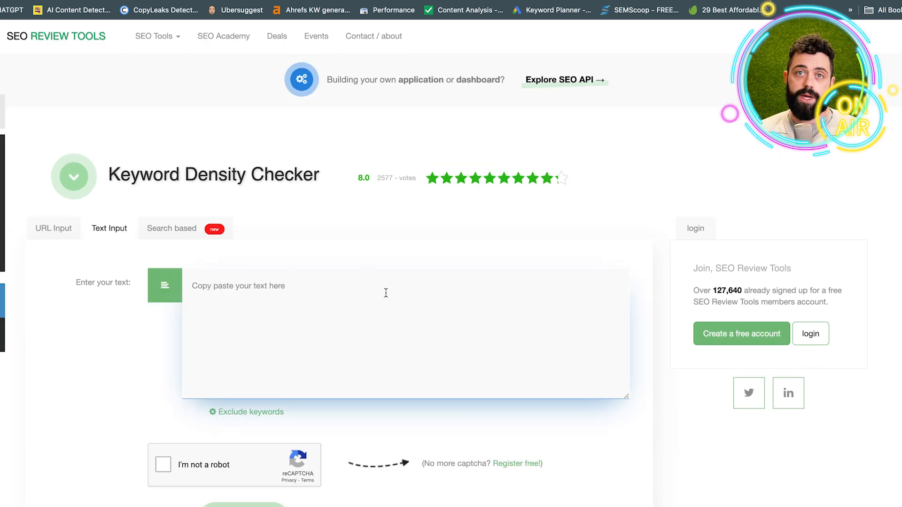
left_click(52, 229)
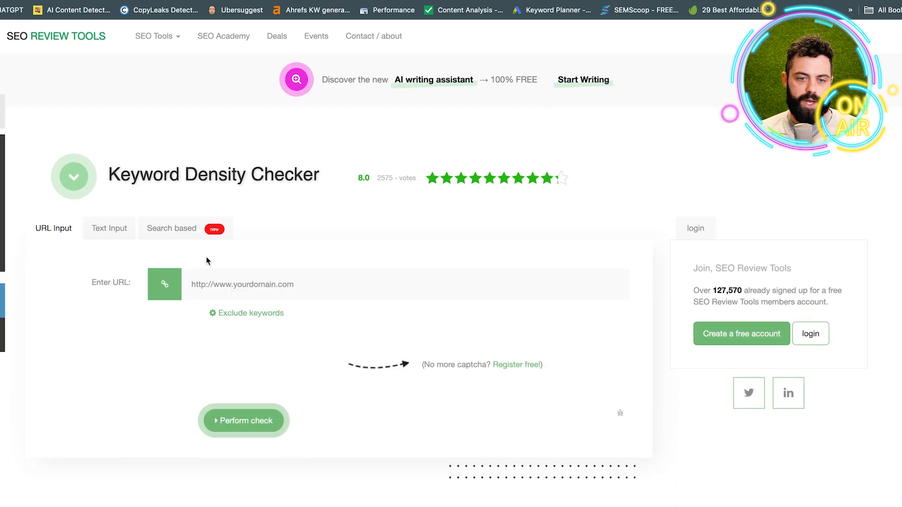
type("https://gorenco.com/best-ai-tools-for-digital-marketing-2024/")
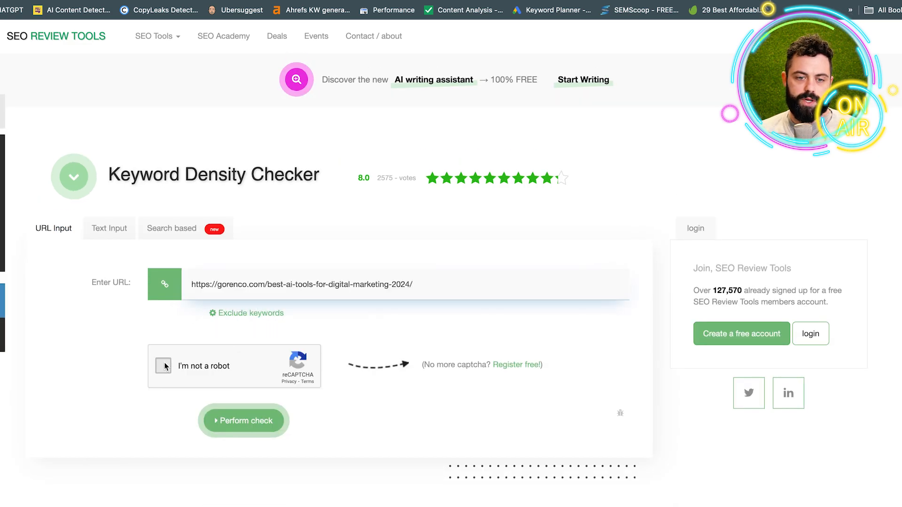
left_click(164, 365)
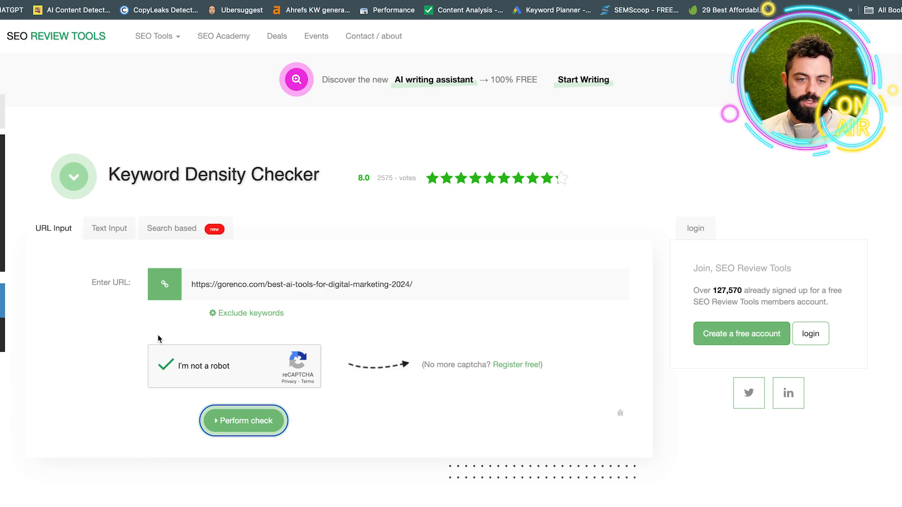
left_click(244, 420)
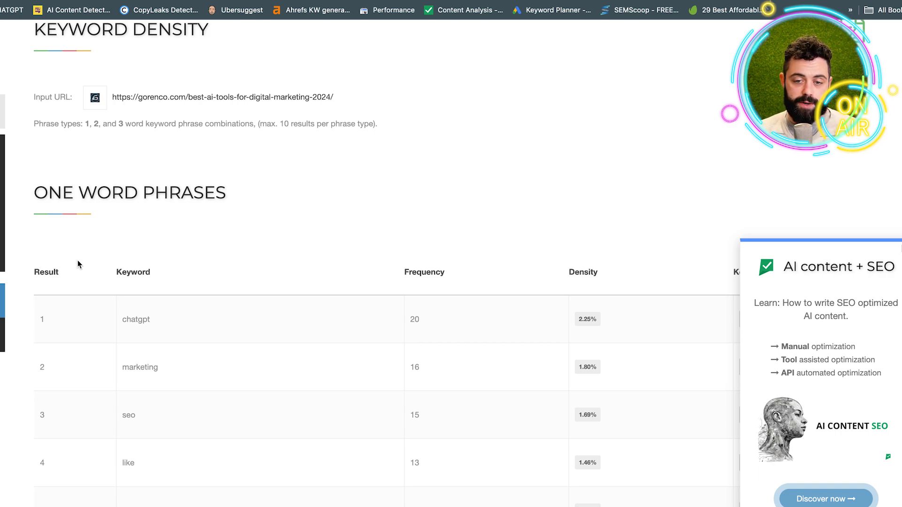
mouse_move(33, 278)
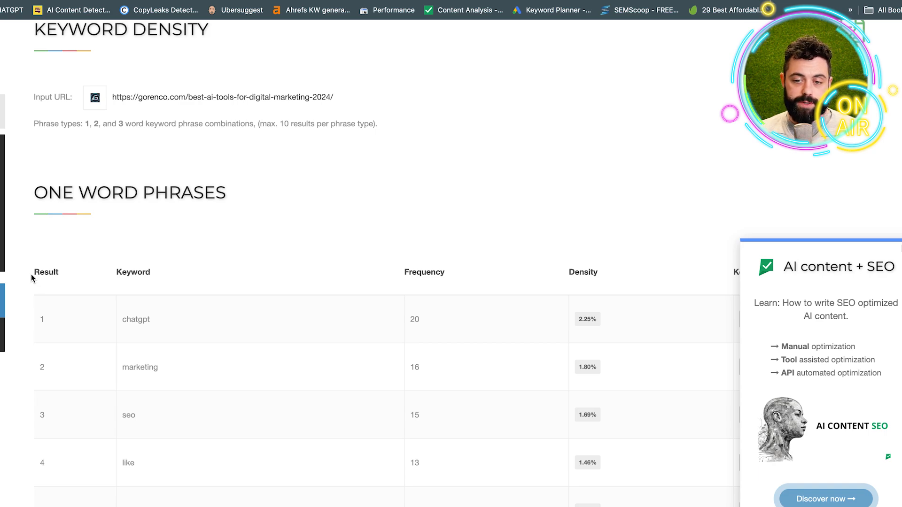
Step: Scroll through the one-, two- and three-word phrase density tables, each showing no keyword stuffing
scroll("down", 3)
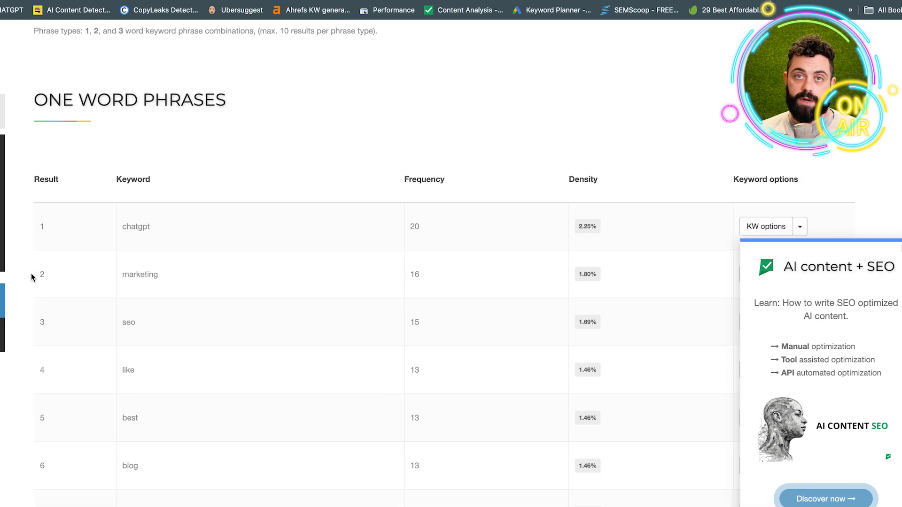
scroll("down", 3)
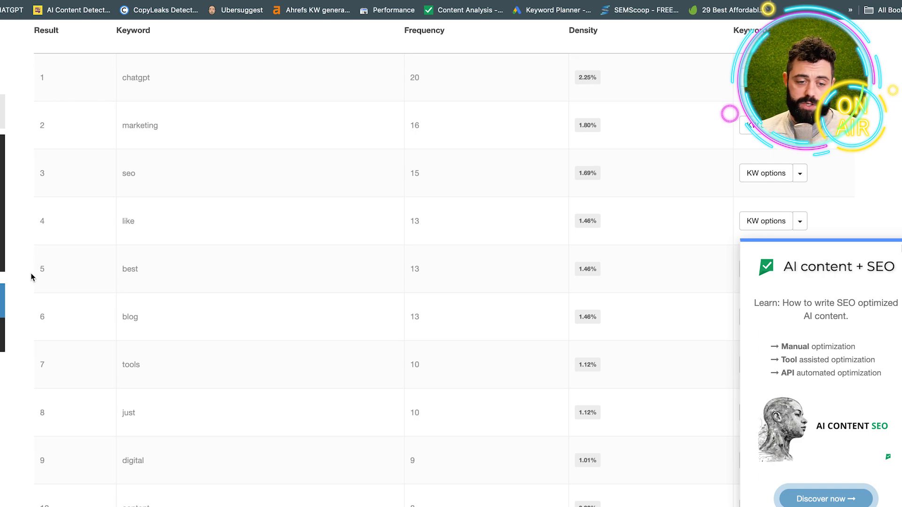
scroll("down", 3)
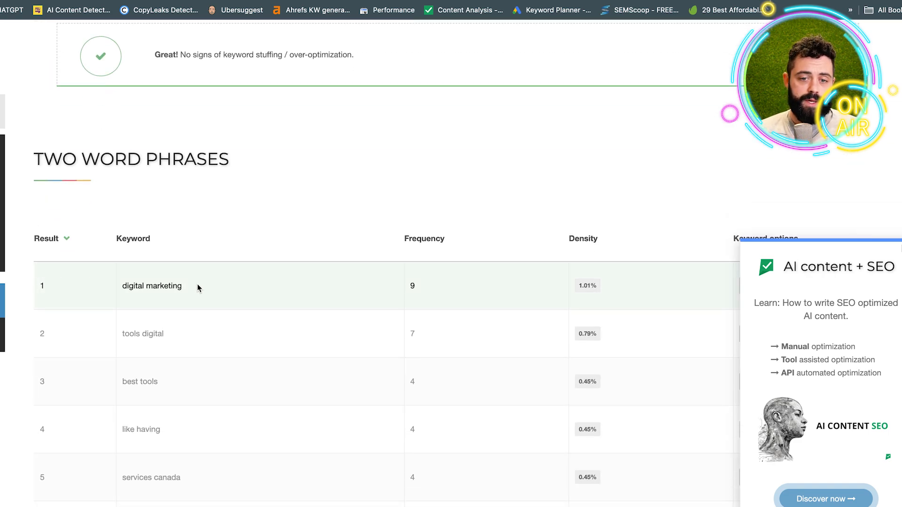
scroll("down", 3)
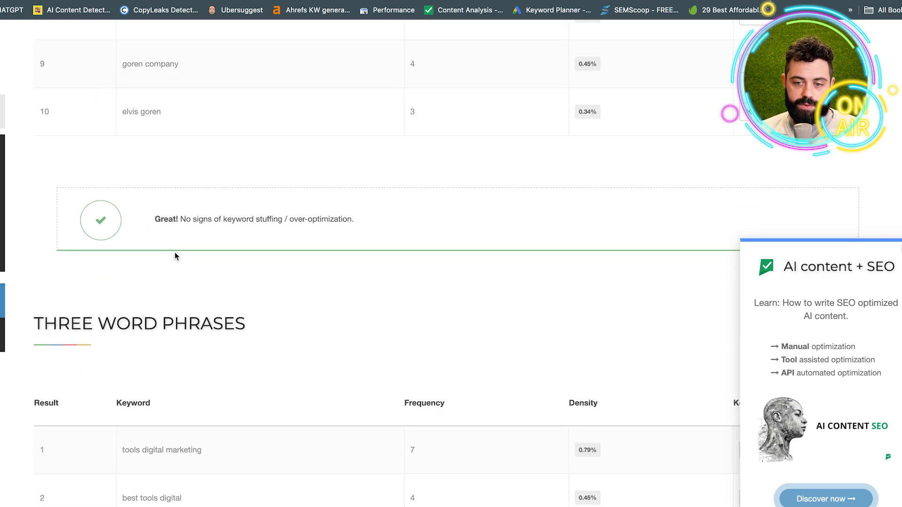
scroll("down", 3)
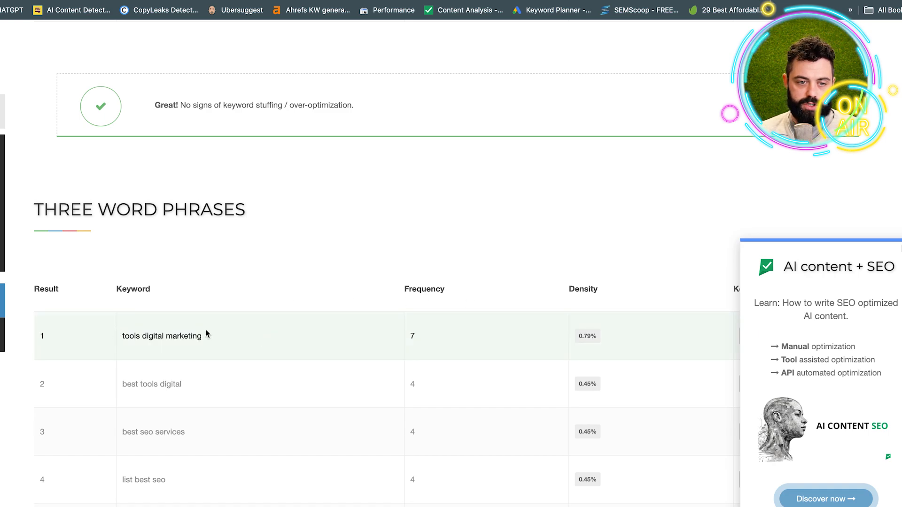
scroll("down", 3)
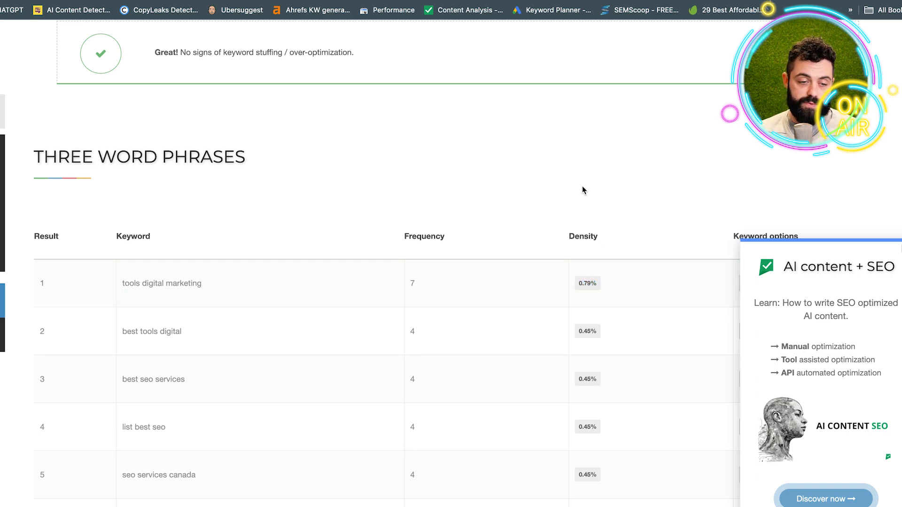
mouse_move(339, 186)
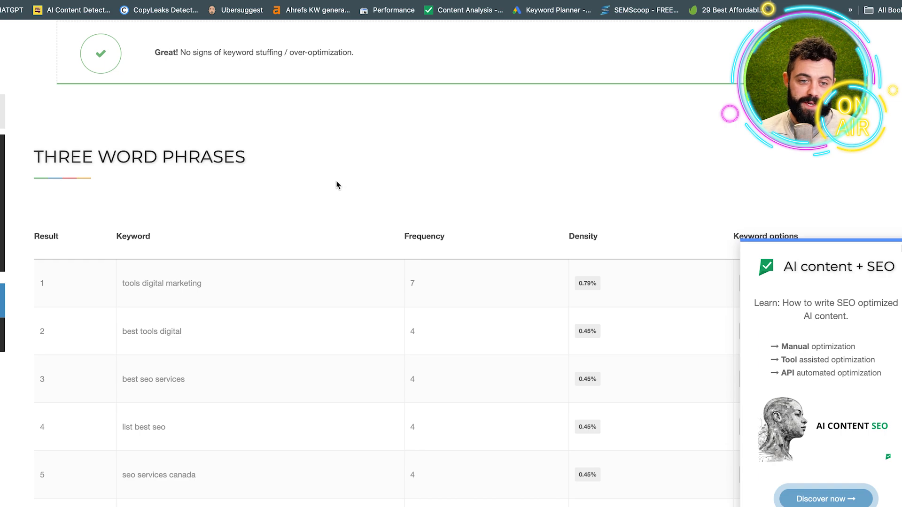
mouse_move(276, 152)
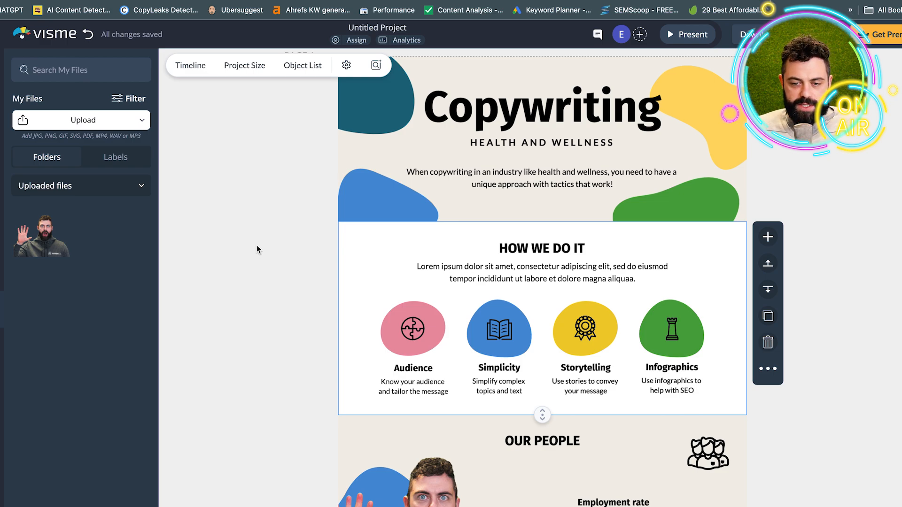
Step: Label the second How We Do It item 'Simplicity' in the Visme infographic
scroll("down", 3)
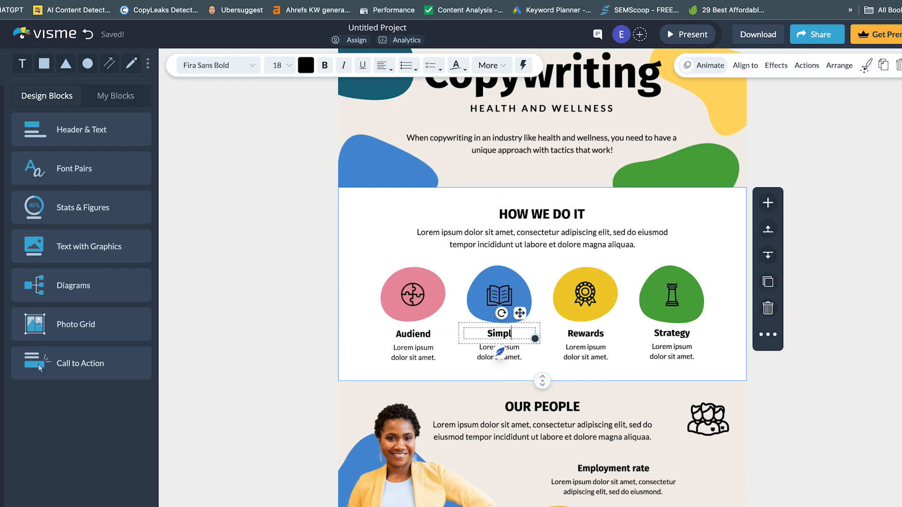
type("ci")
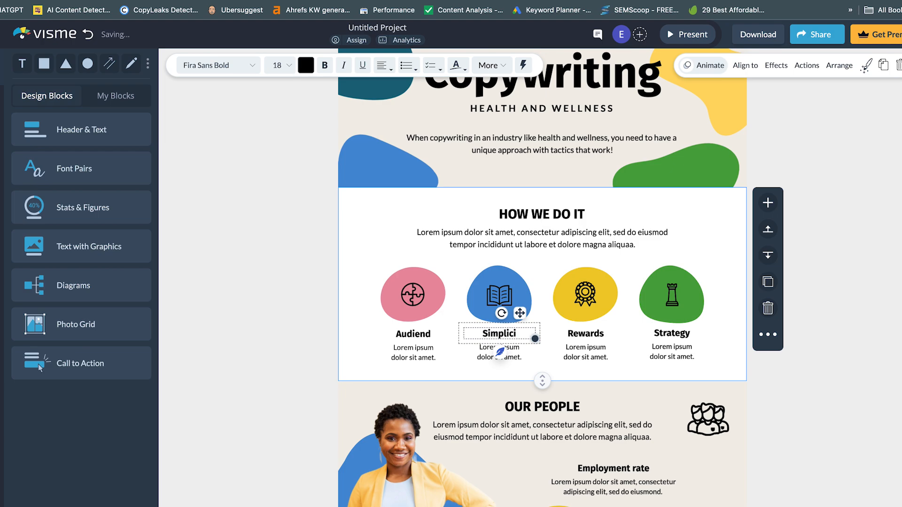
Step: Replace the Our People photo with a picture uploaded from the PC
left_click(586, 333)
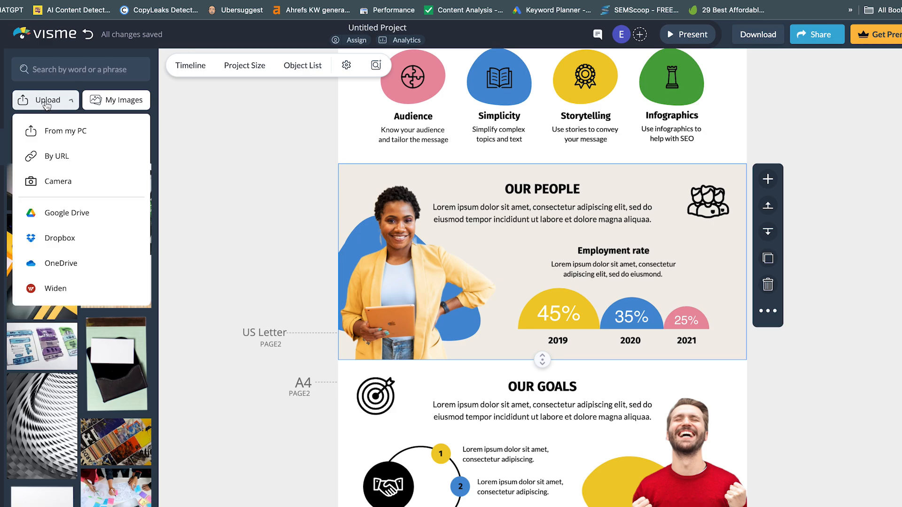
left_click(66, 130)
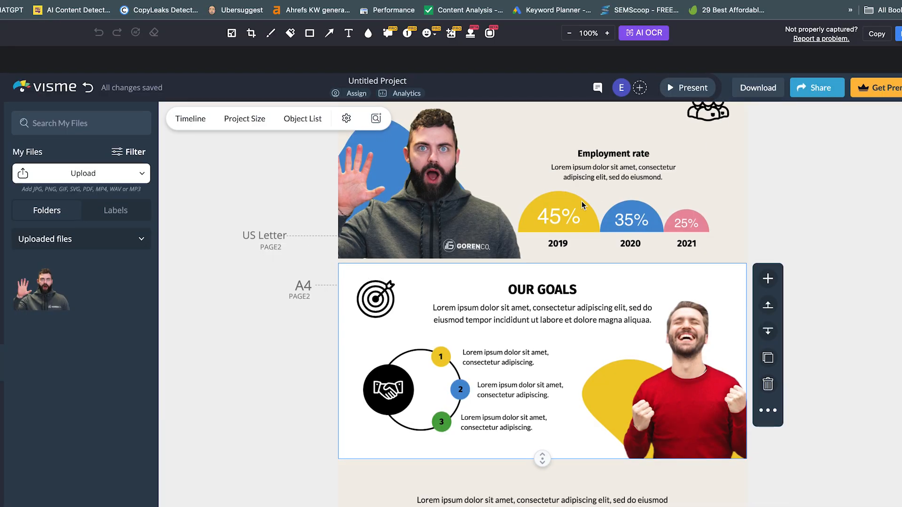
scroll("down", 3)
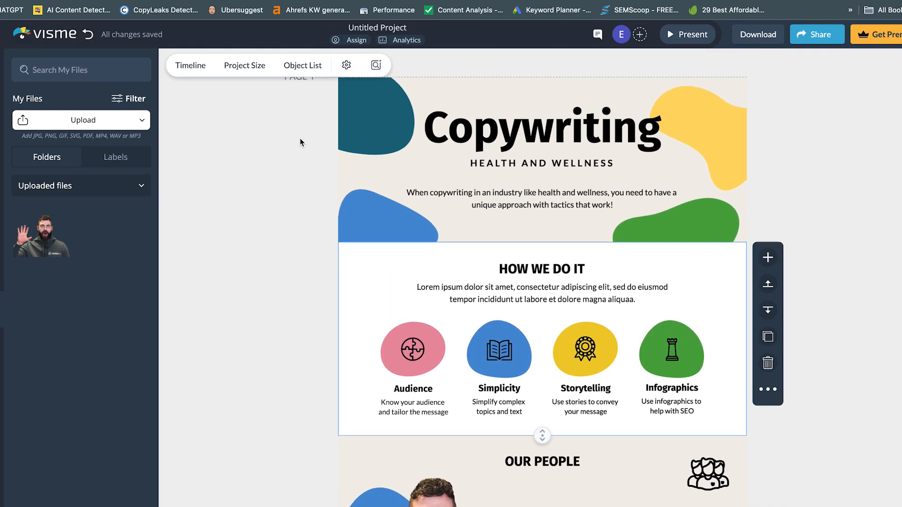
scroll("down", 3)
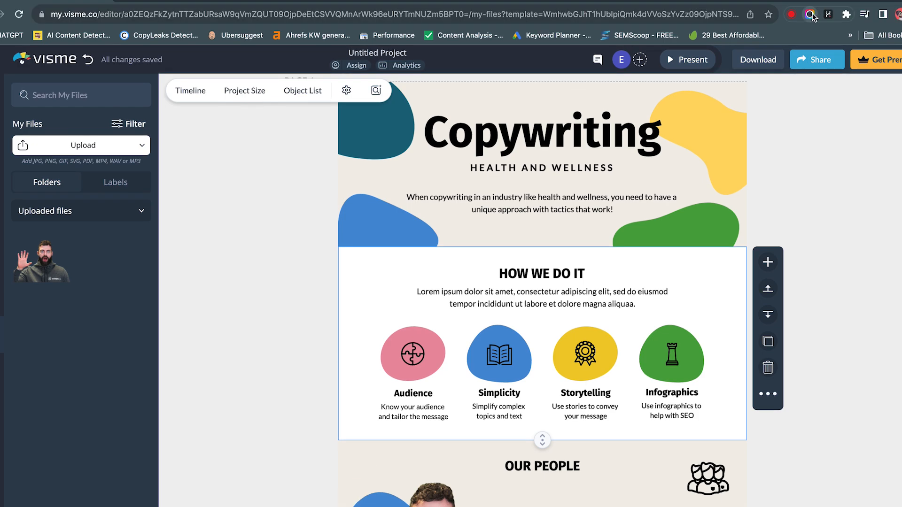
left_click(809, 13)
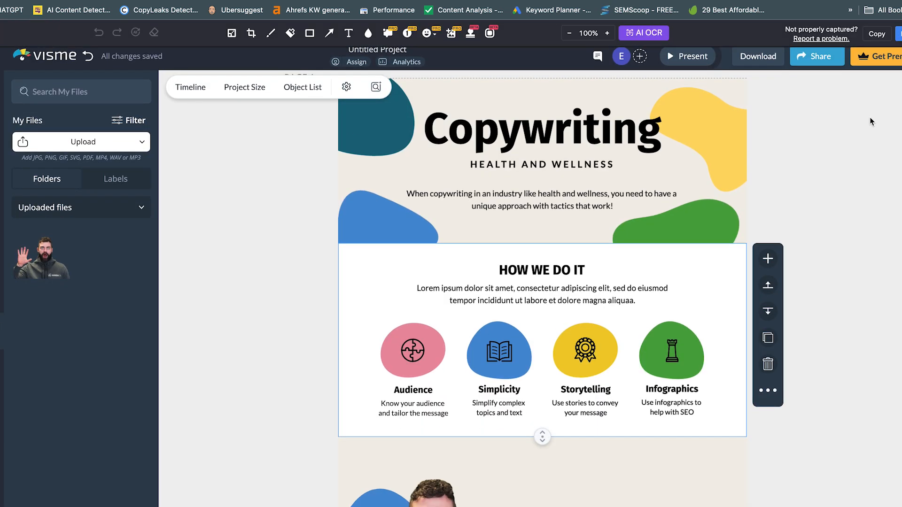
scroll("down", 3)
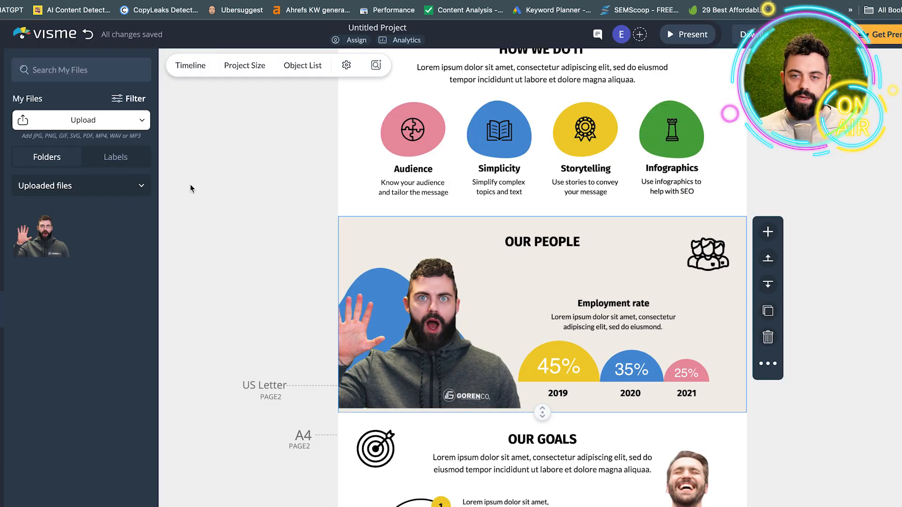